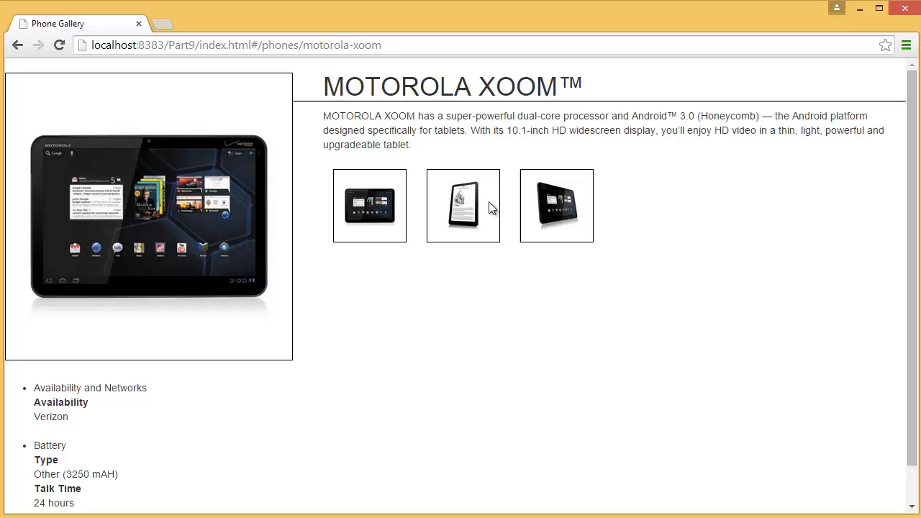
mouse_move(430, 212)
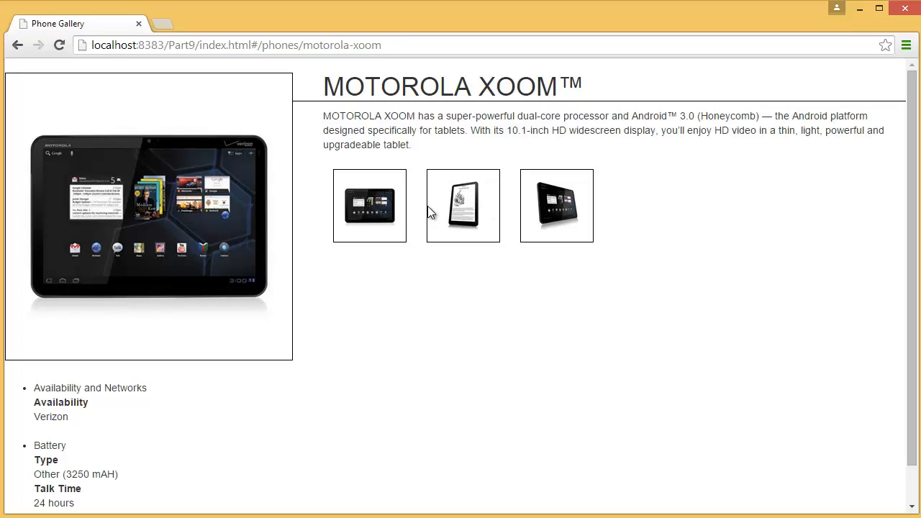
mouse_move(47, 161)
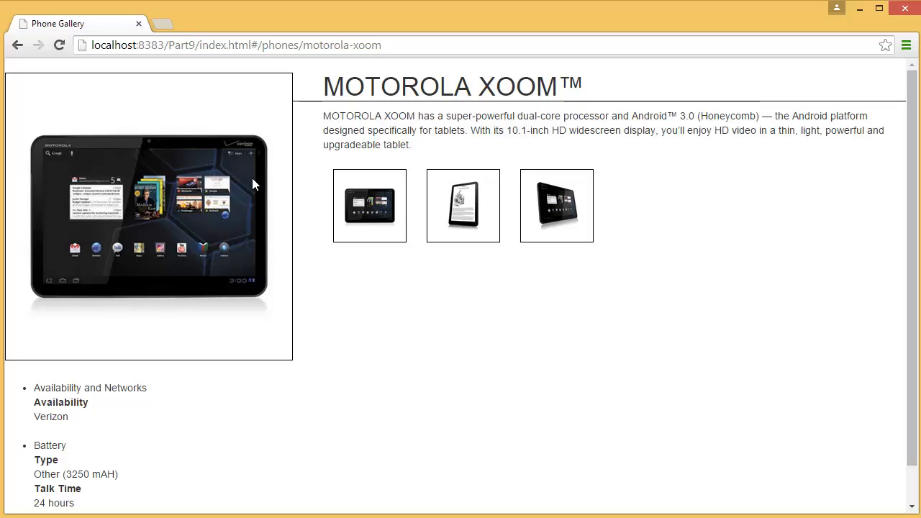
mouse_move(823, 464)
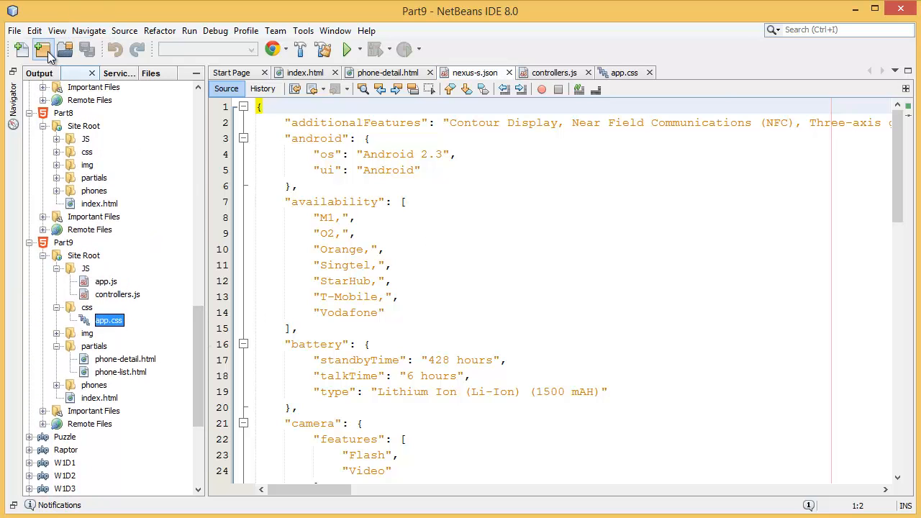
Create a new HTML5 Application project named Part10 with no site template.
left_click(41, 48)
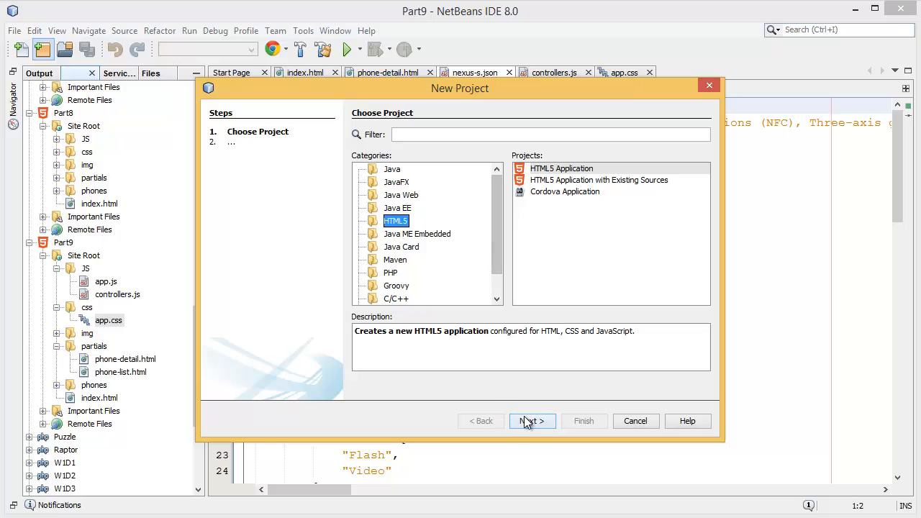
left_click(532, 421)
type("Part10")
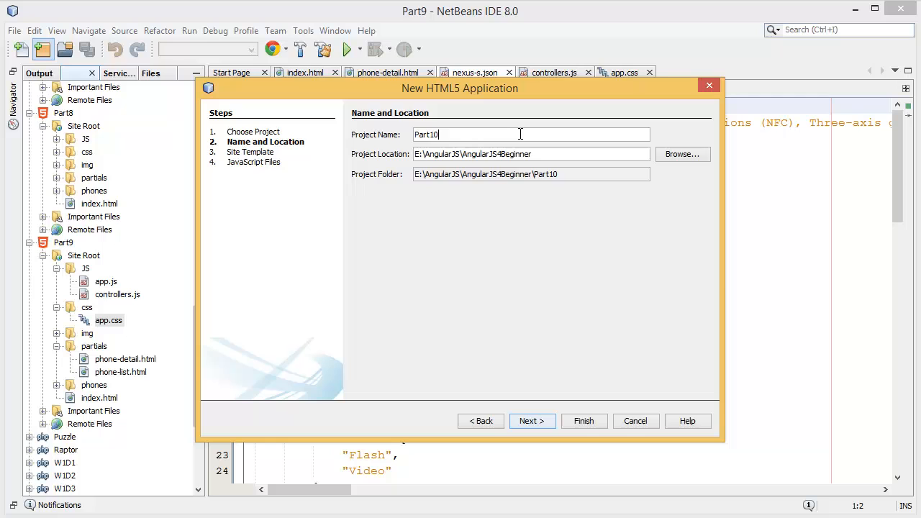
left_click(532, 421)
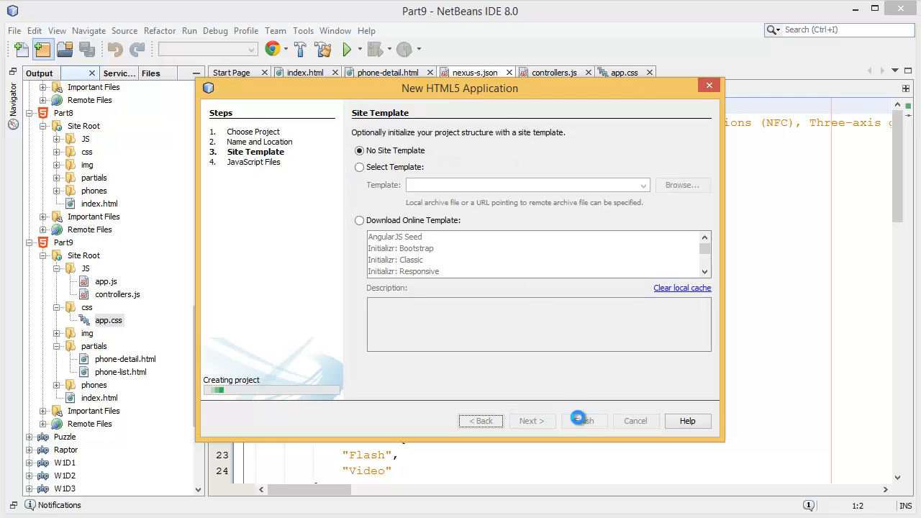
left_click(584, 420)
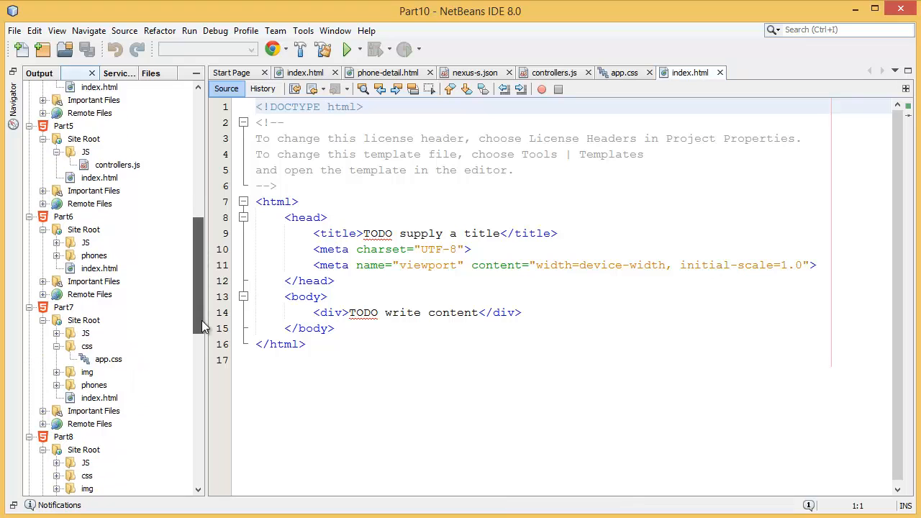
Delete Part10's default index.html from the project tree.
scroll("down", 3)
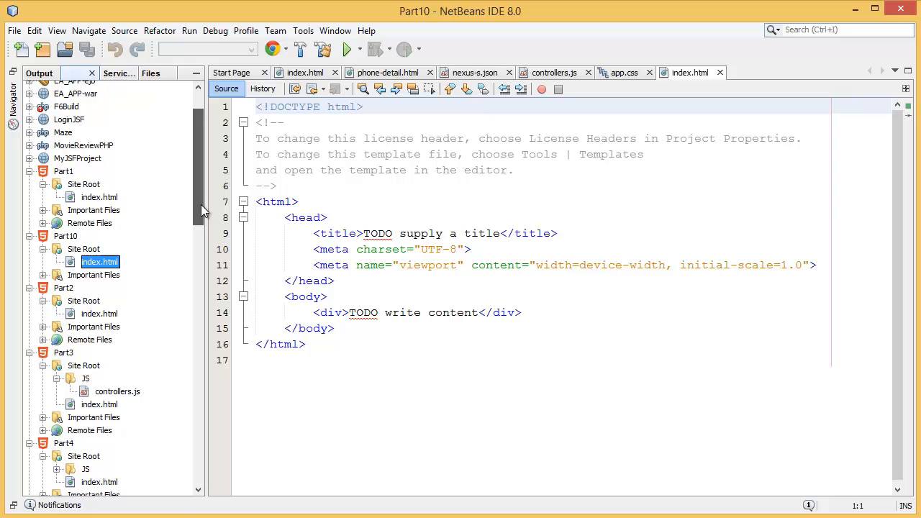
right_click(99, 261)
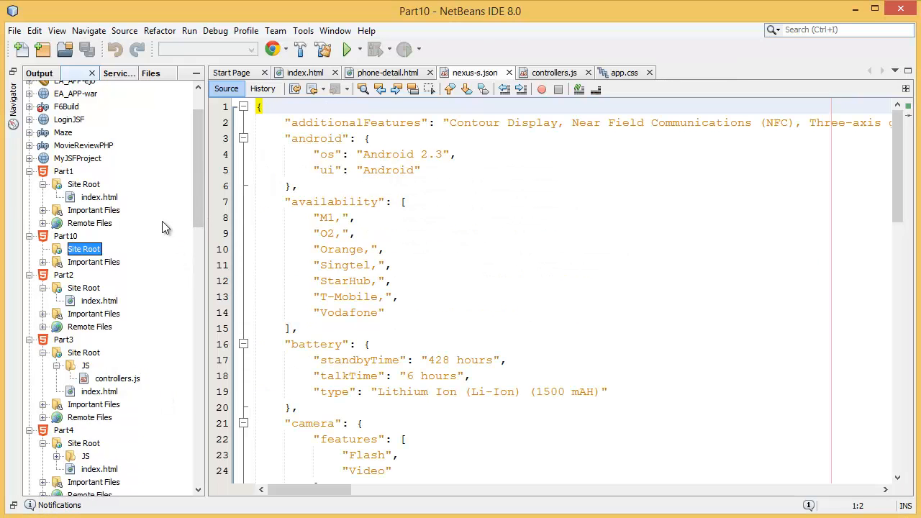
scroll("down", 3)
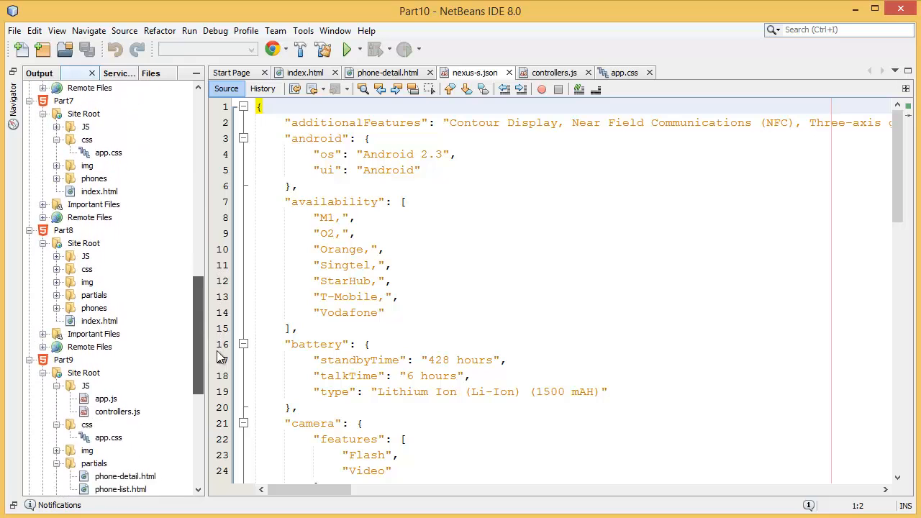
scroll("down", 3)
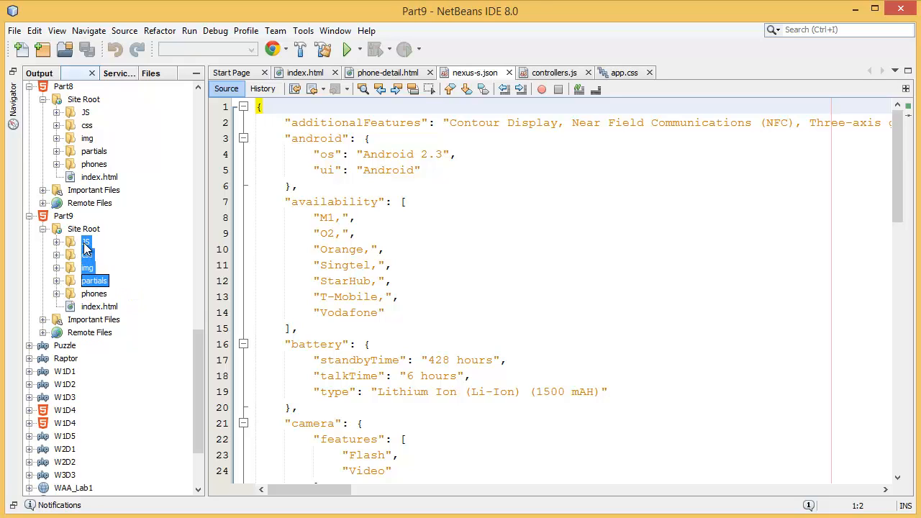
Copy Part9's site folders and index.html into Part10's Site Root, then close all documents.
right_click(85, 241)
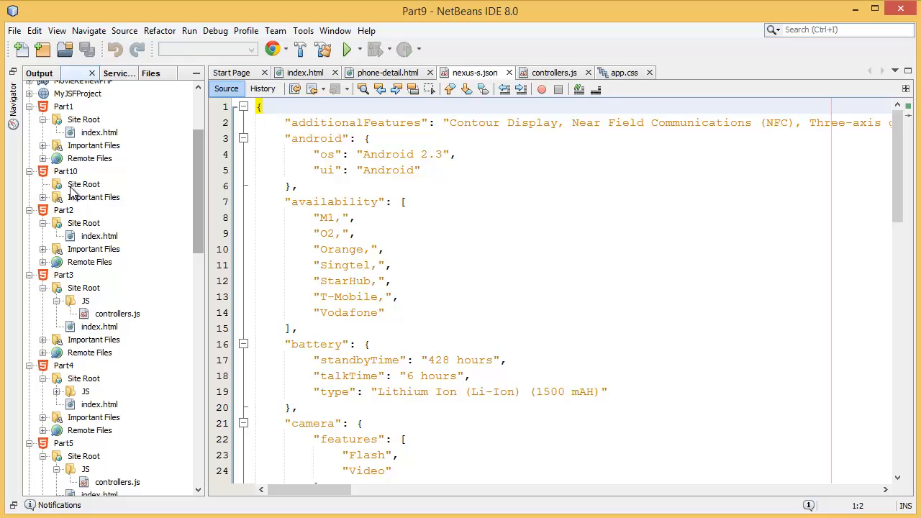
left_click(83, 184)
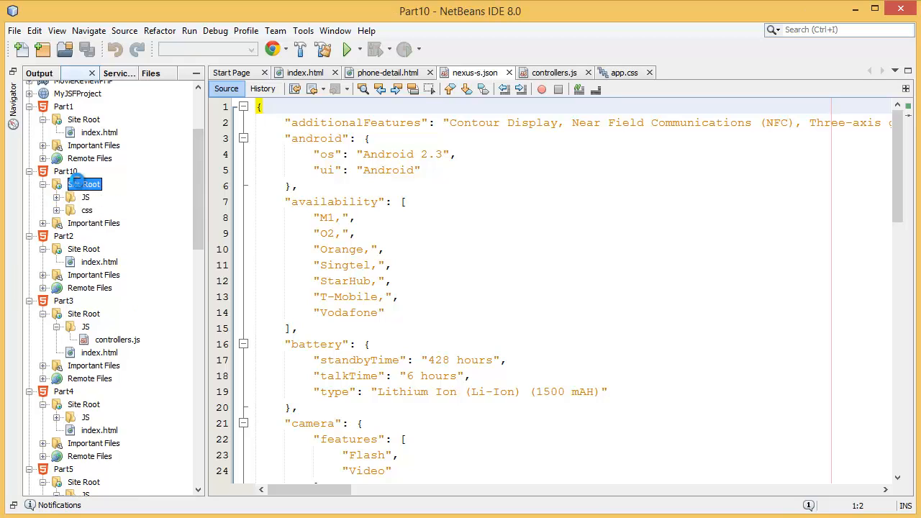
left_click(84, 184)
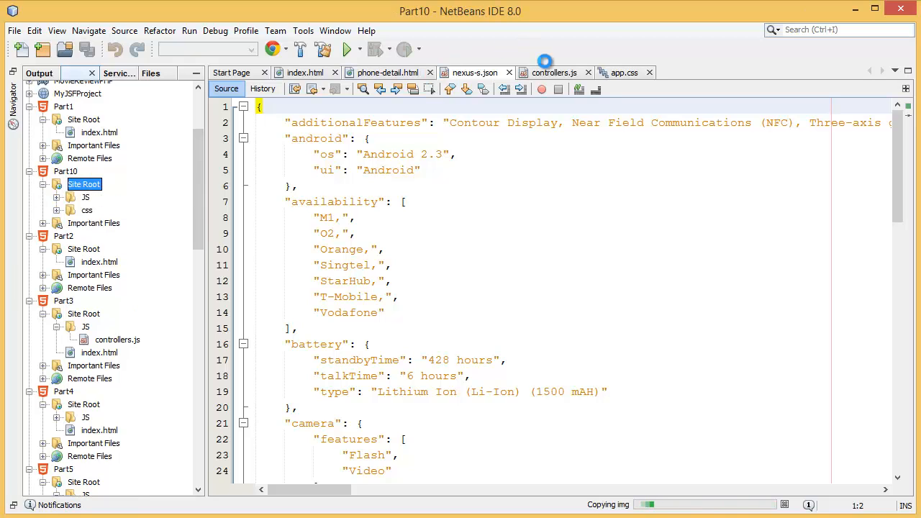
left_click(545, 72)
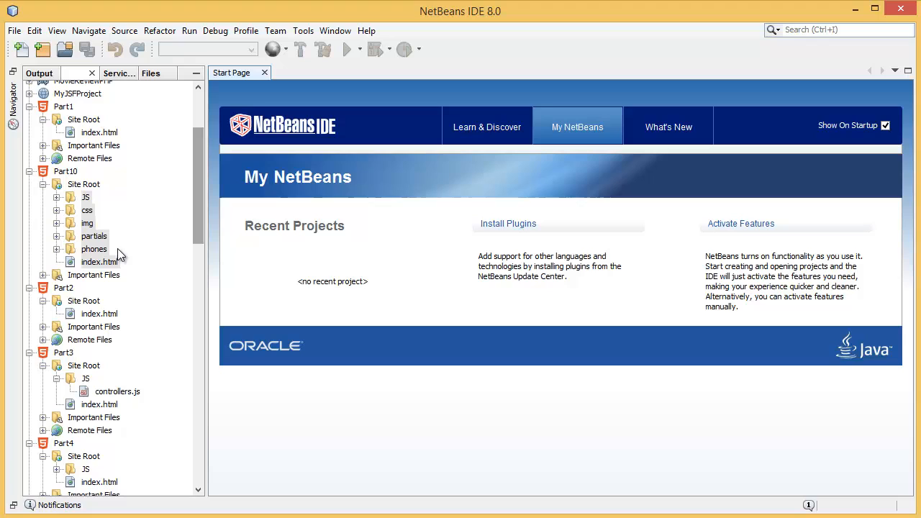
Open Part10's controllers.js and add $scope.mainImageUrl = data.images[0] after $scope.phone = data.
double_click(100, 261)
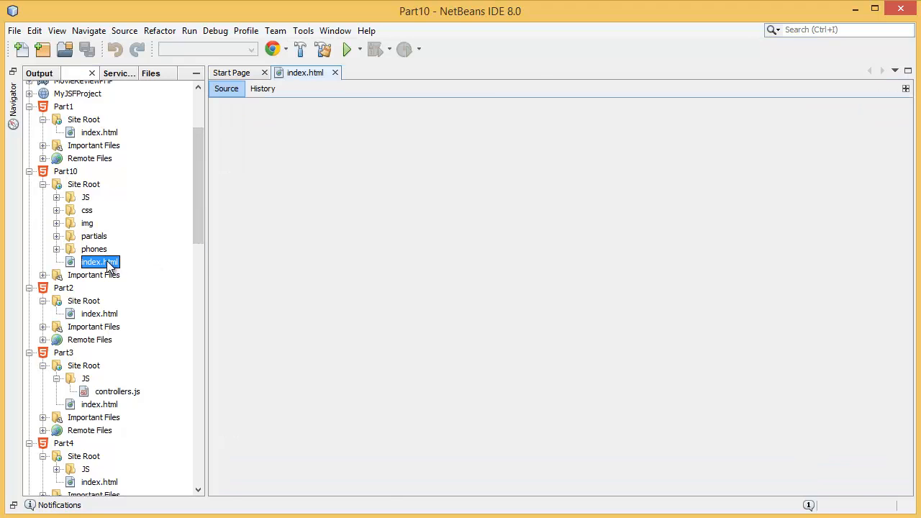
double_click(99, 262)
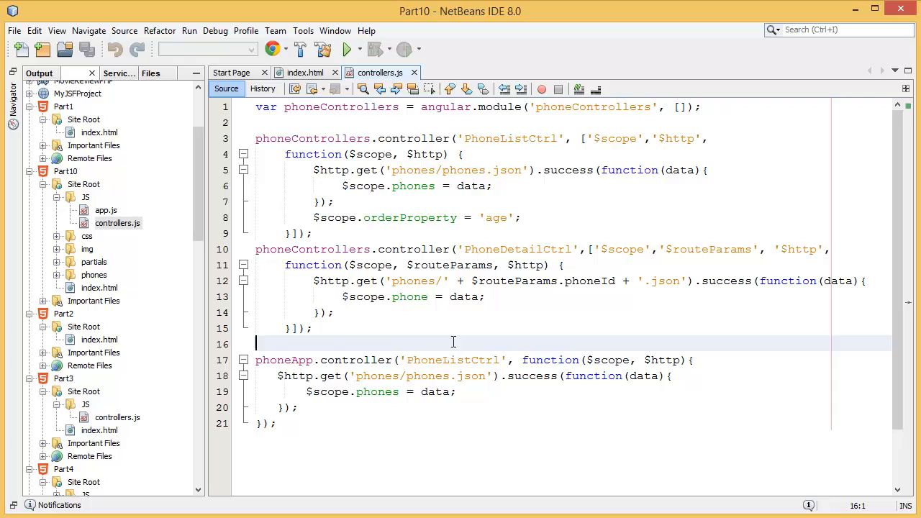
mouse_move(511, 300)
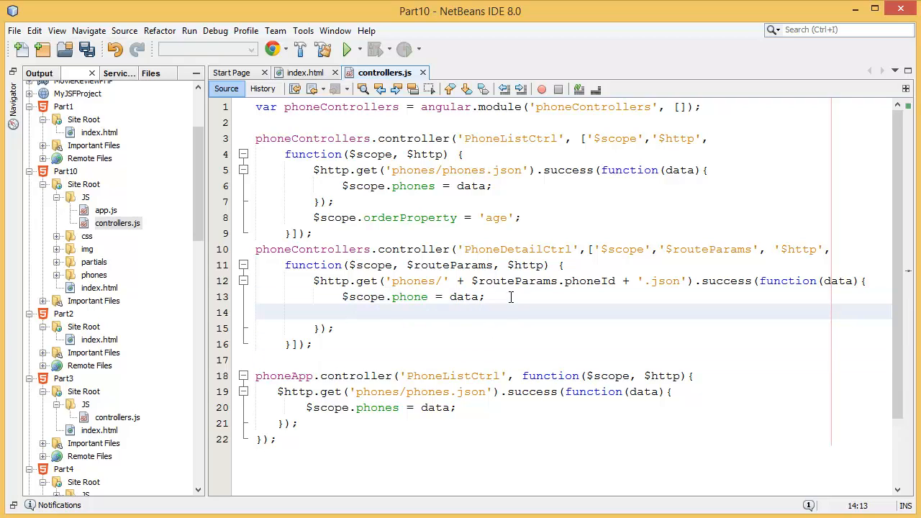
type("$")
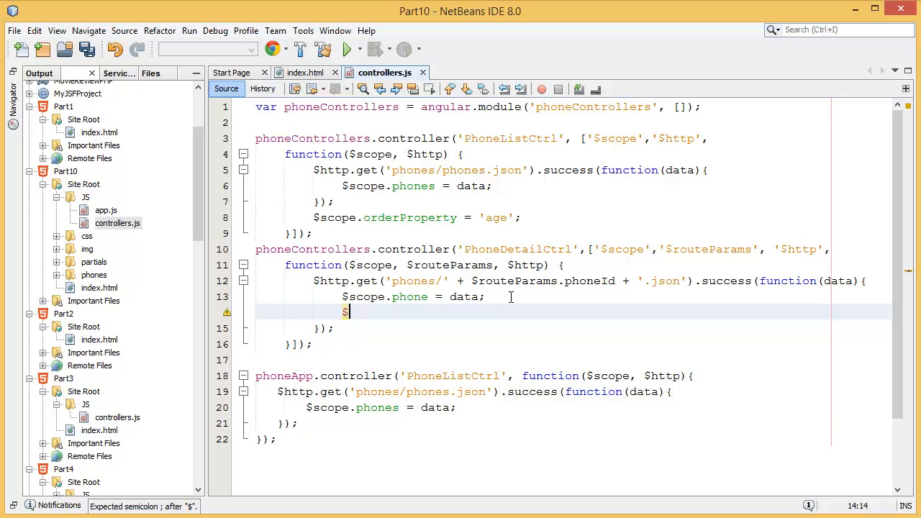
type("sc")
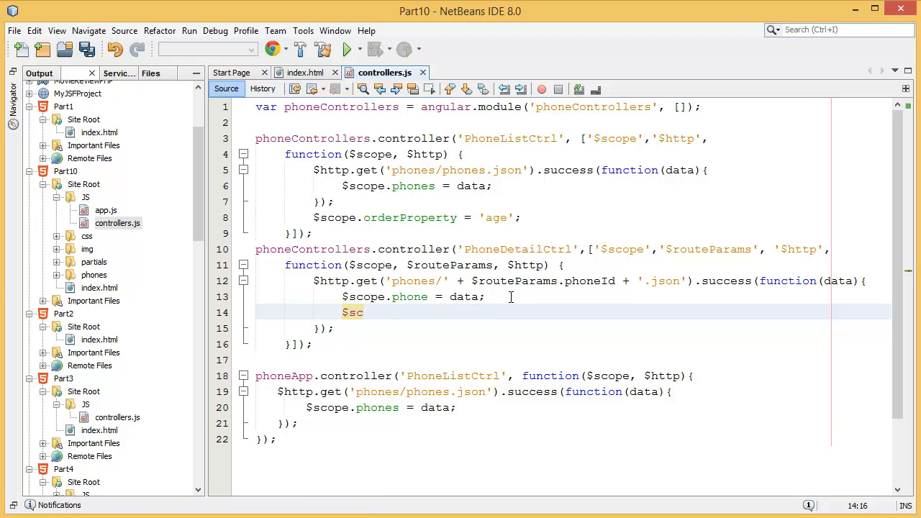
type("ope.")
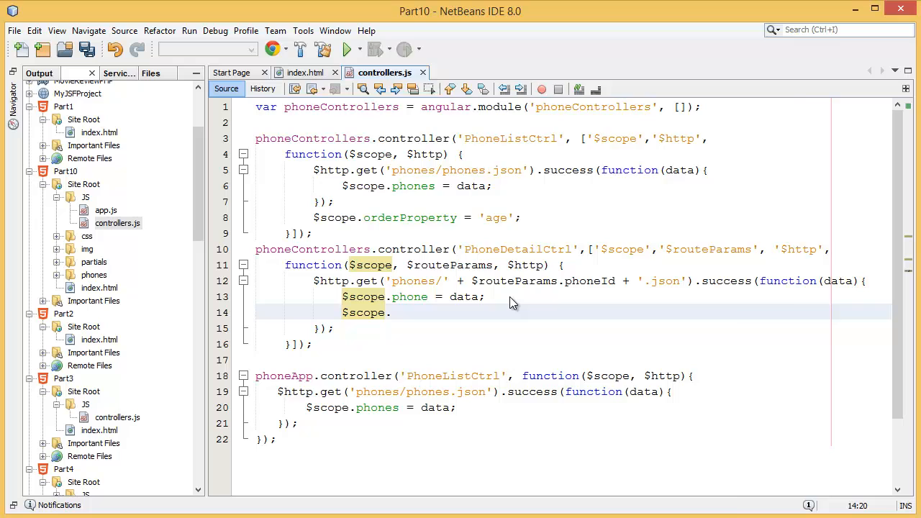
type(".")
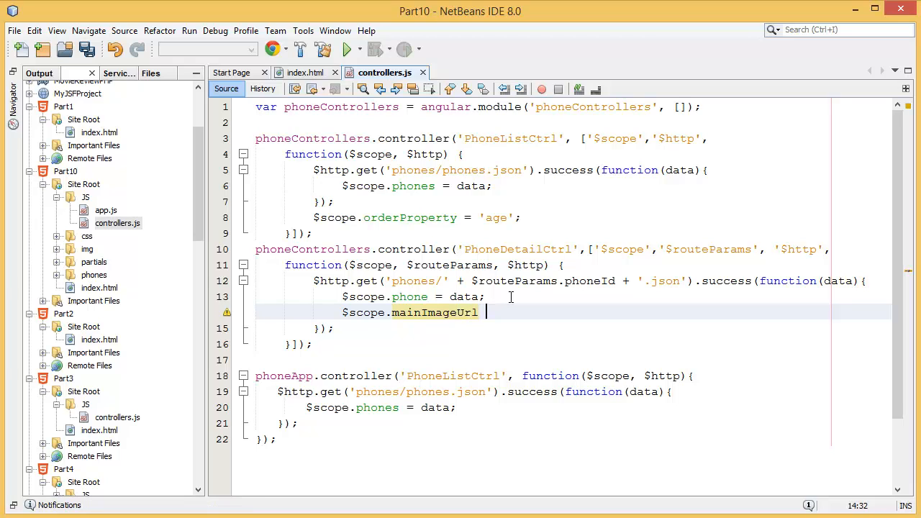
type("= data")
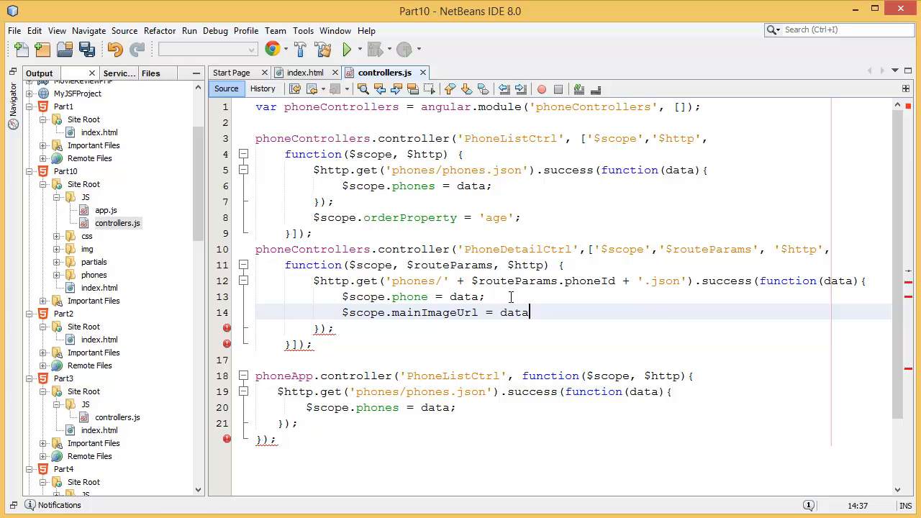
type(".im")
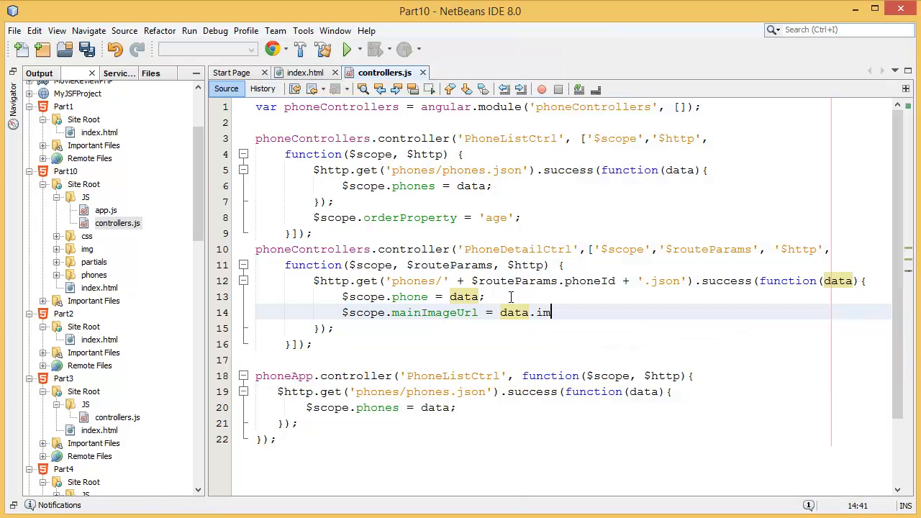
type("ages")
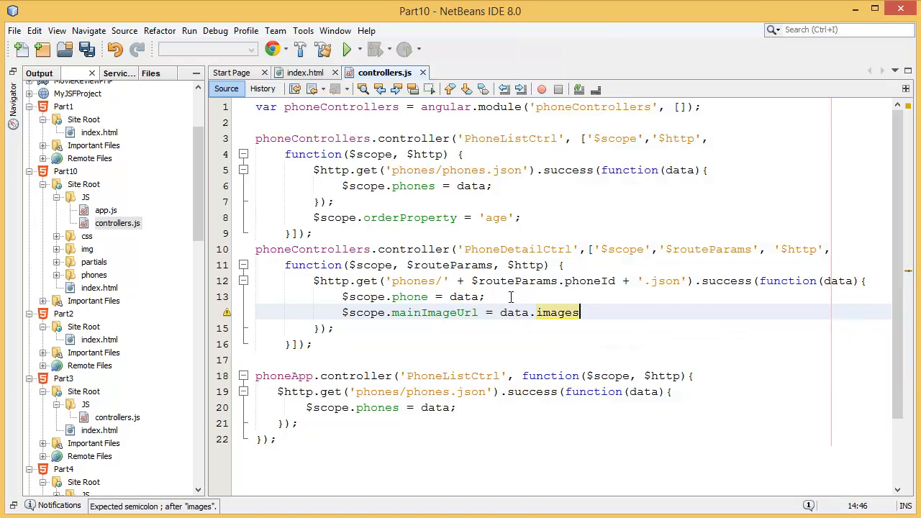
type("[0];")
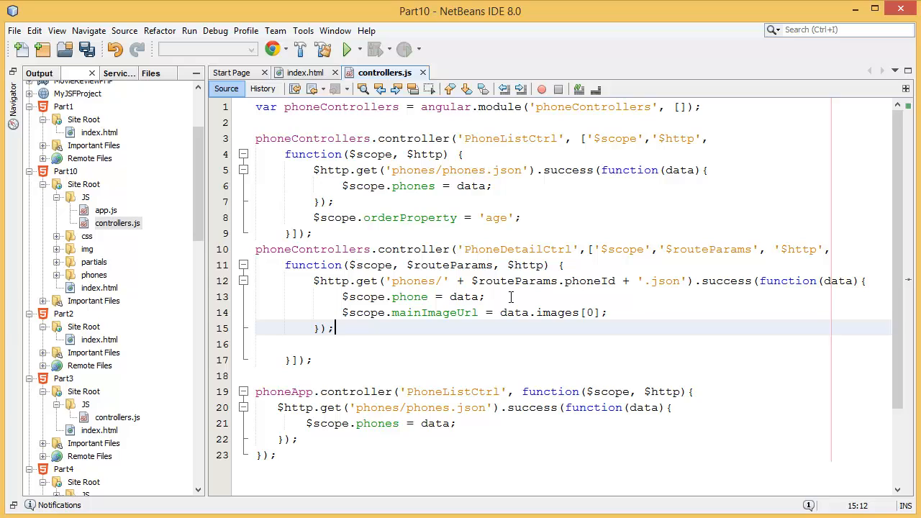
mouse_move(518, 298)
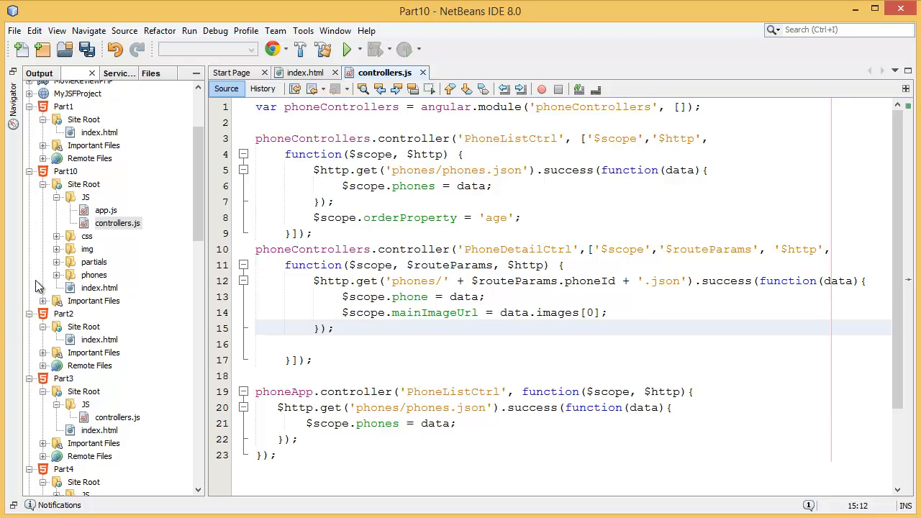
Set the main img in partials/phone-detail.html to ng-src="{{mainImageUrl}}" and save.
left_click(75, 261)
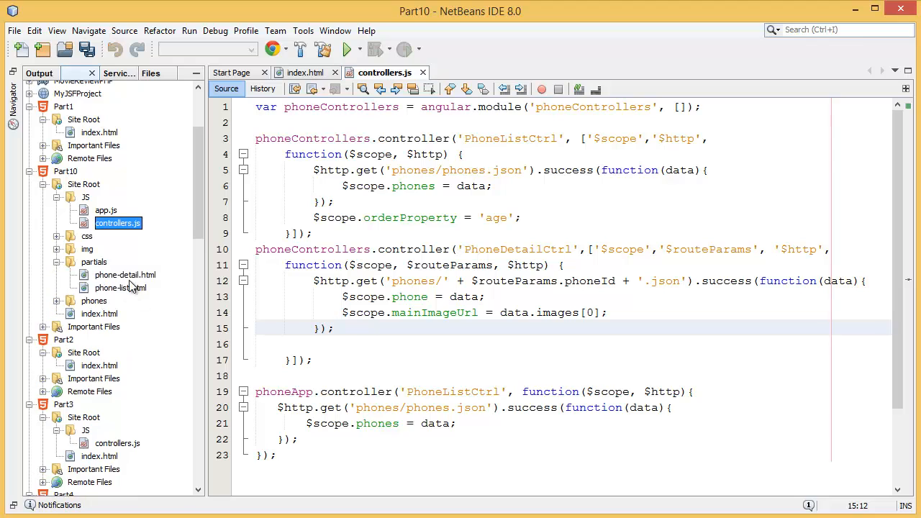
double_click(124, 274)
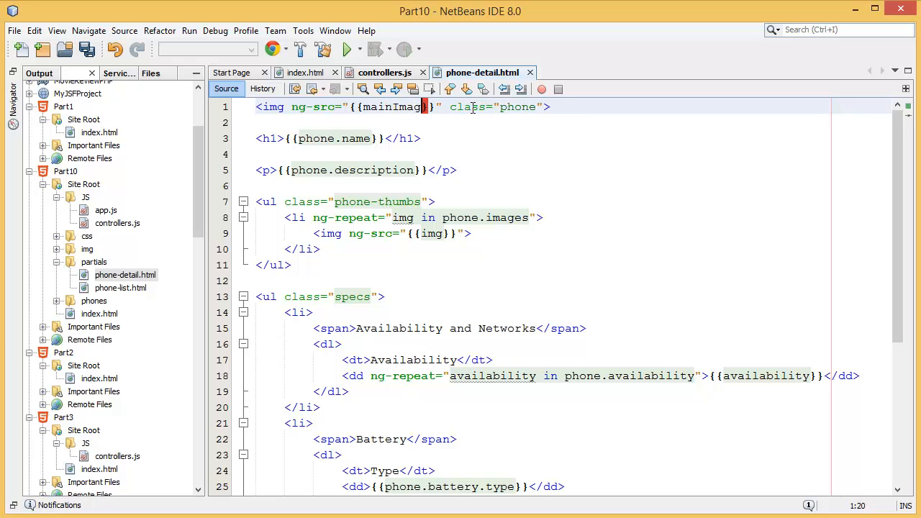
type("eUrl")
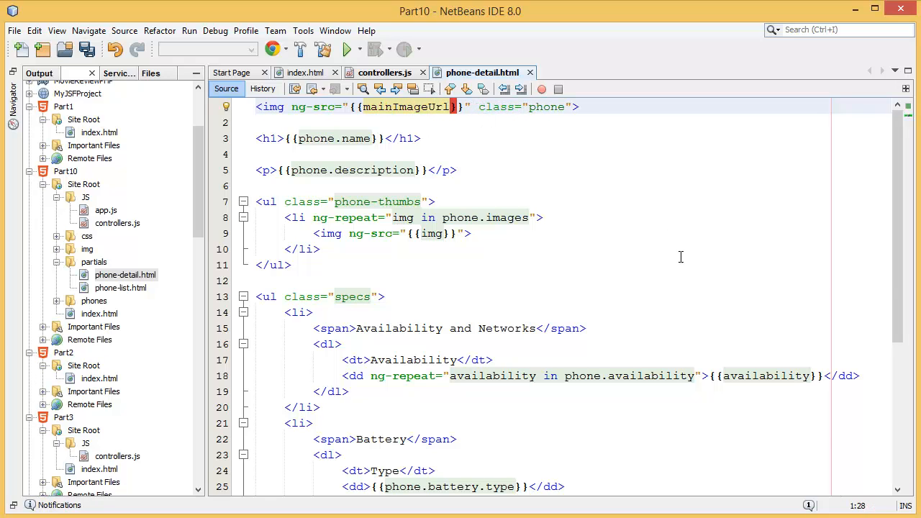
key("ctrl+s")
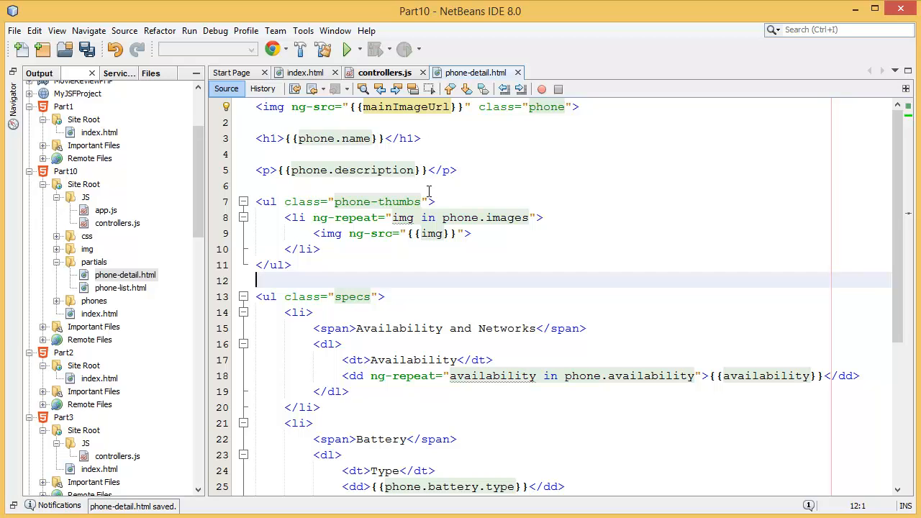
left_click(286, 49)
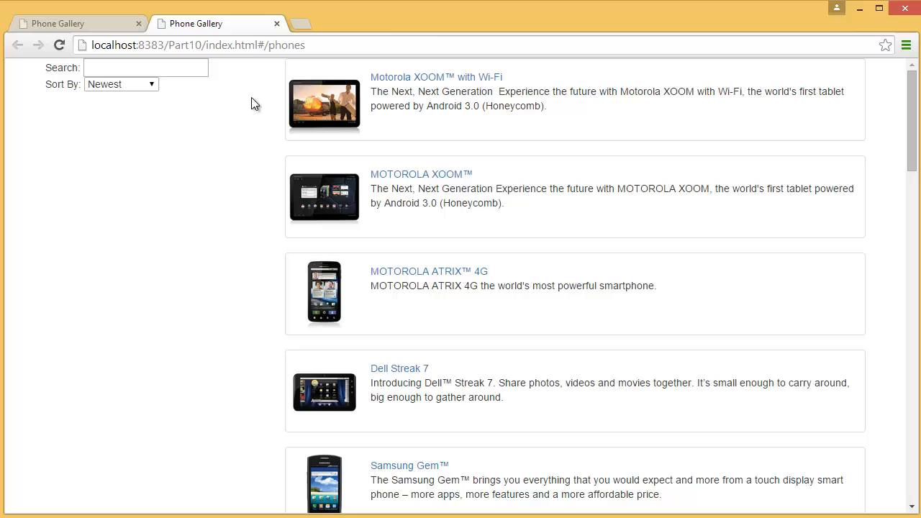
View the Motorola XOOM with Wi-Fi and MOTOROLA XOOM detail pages, returning to the list each time.
left_click(436, 77)
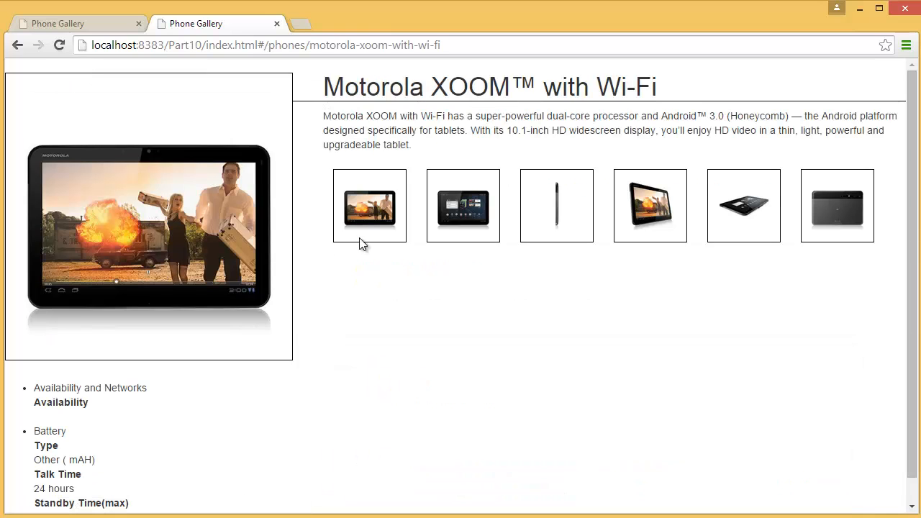
mouse_move(308, 165)
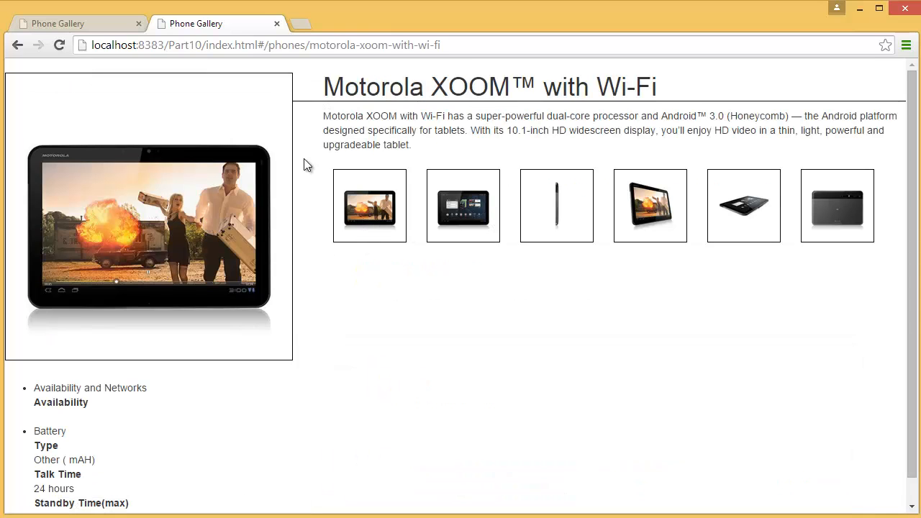
left_click(18, 45)
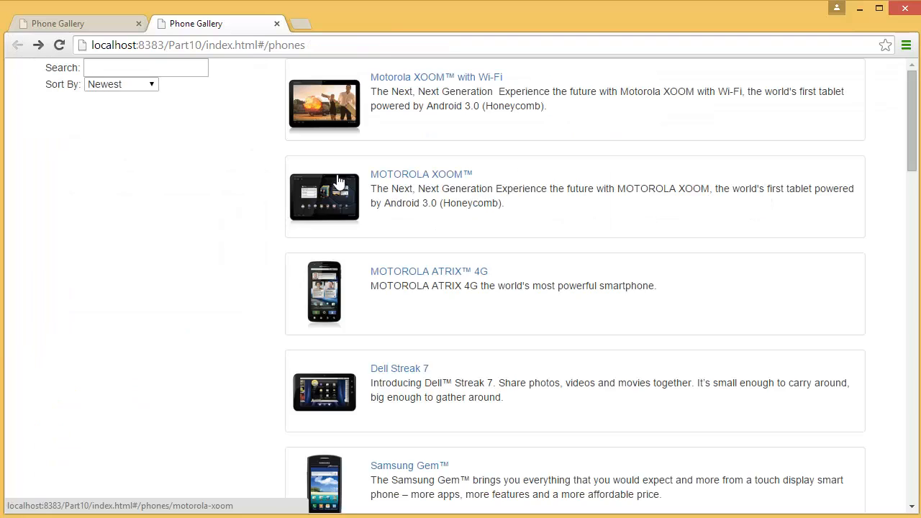
left_click(421, 174)
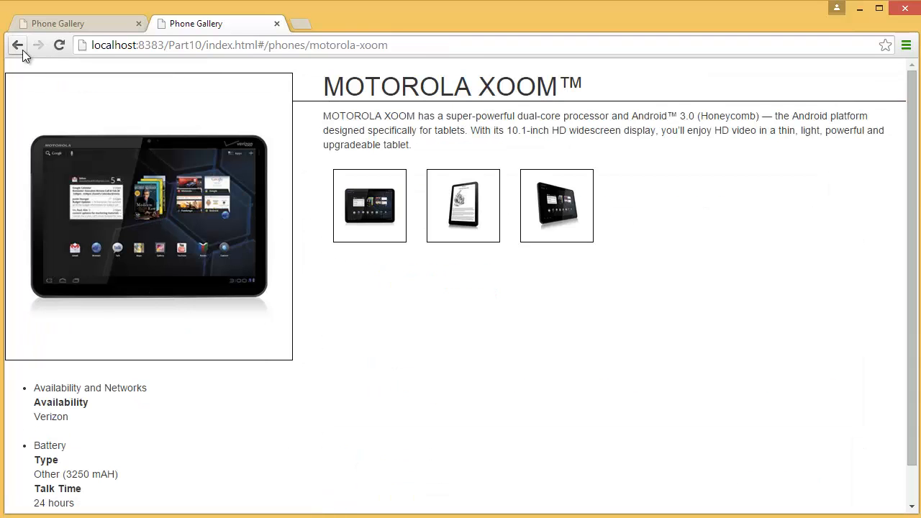
left_click(17, 45)
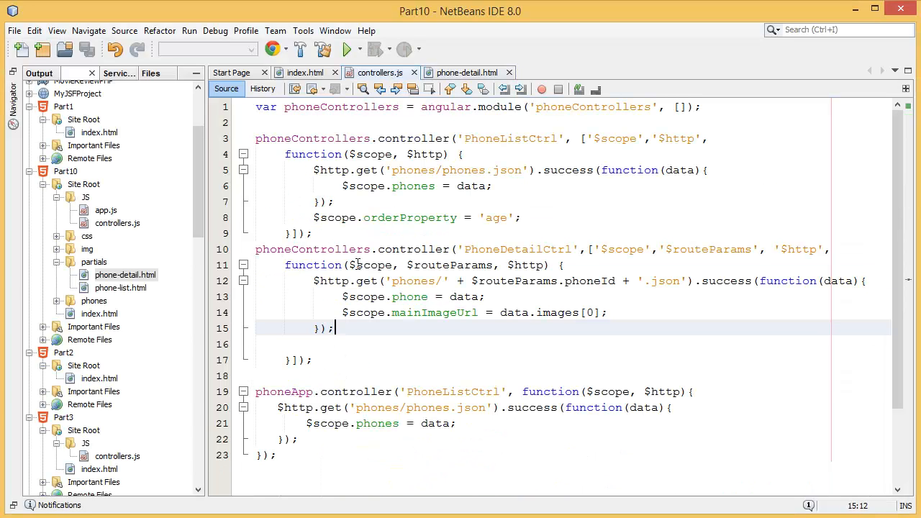
Change data.images[0] to data.images[1] in controllers.js and save.
double_click(436, 313)
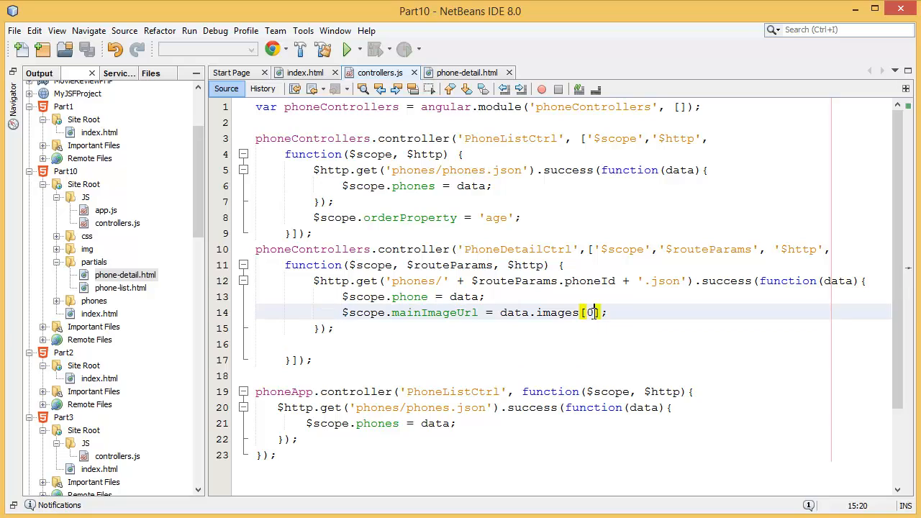
type("1")
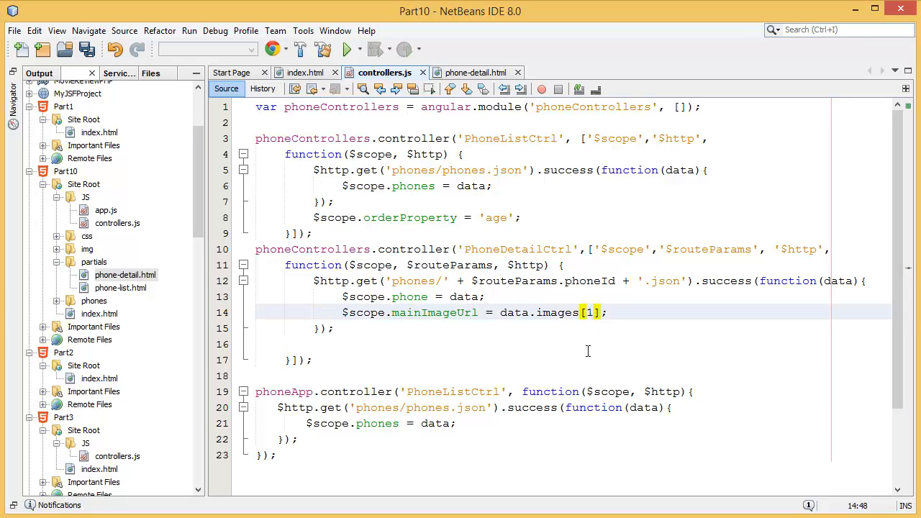
key("ctrl+s")
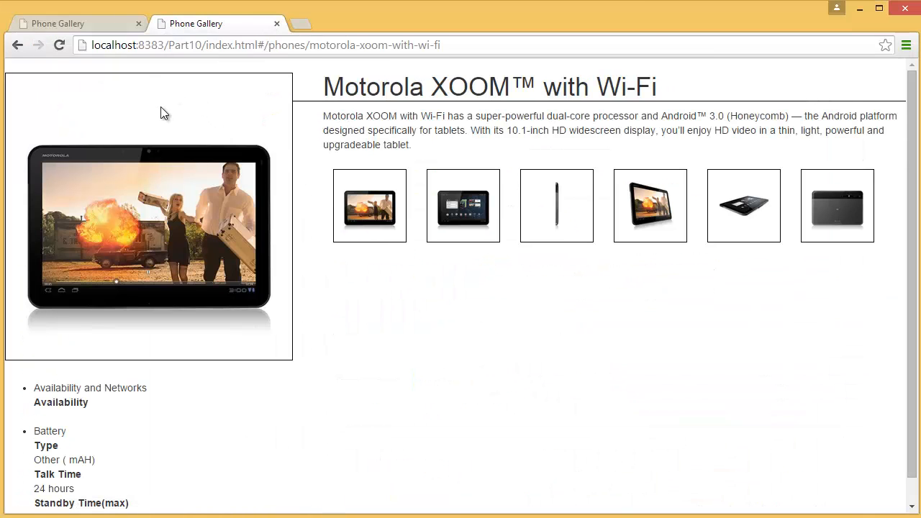
Reload the Motorola XOOM with Wi-Fi detail page to show the tablet home-screen image.
left_click(370, 206)
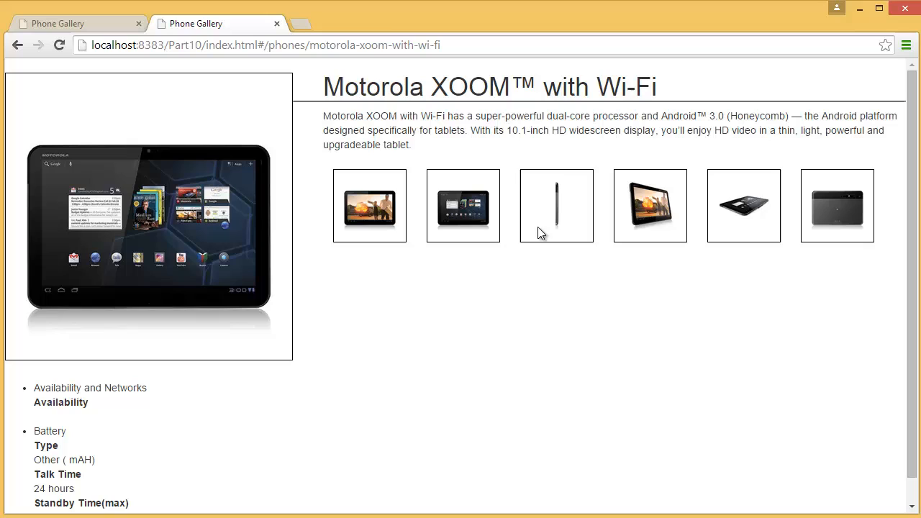
mouse_move(466, 209)
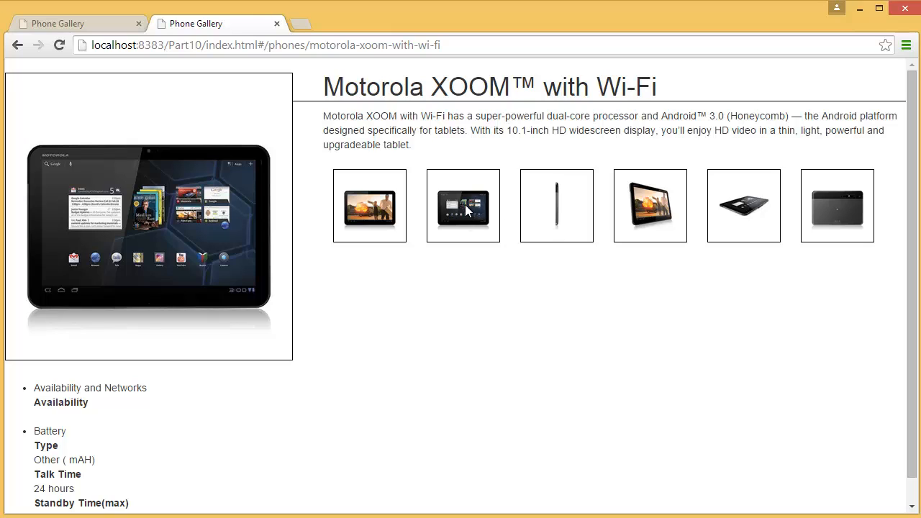
mouse_move(414, 200)
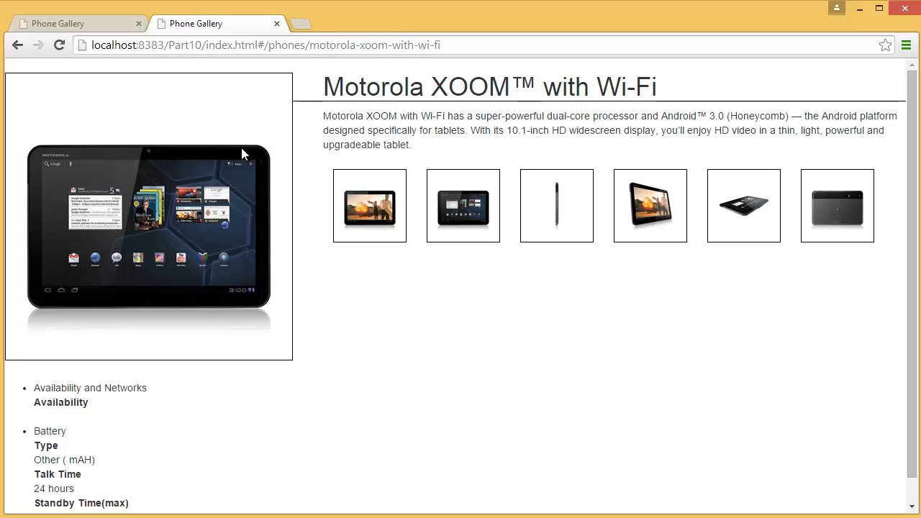
mouse_move(247, 213)
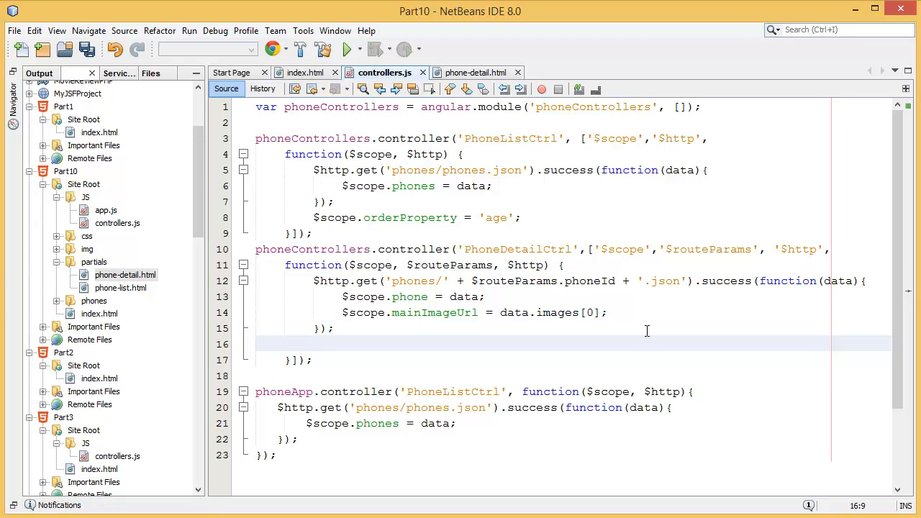
Revert the main image index to data.images[0] and return to phone-detail.html.
left_click(314, 343)
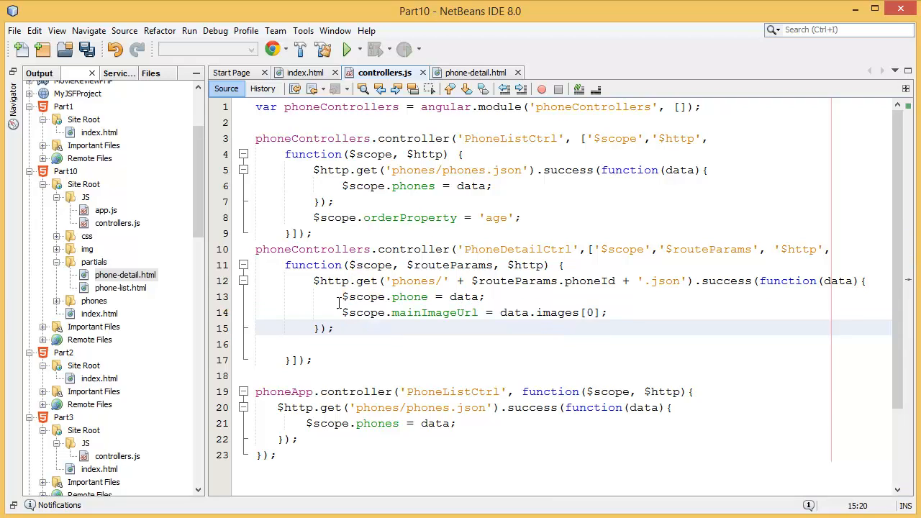
left_click(475, 72)
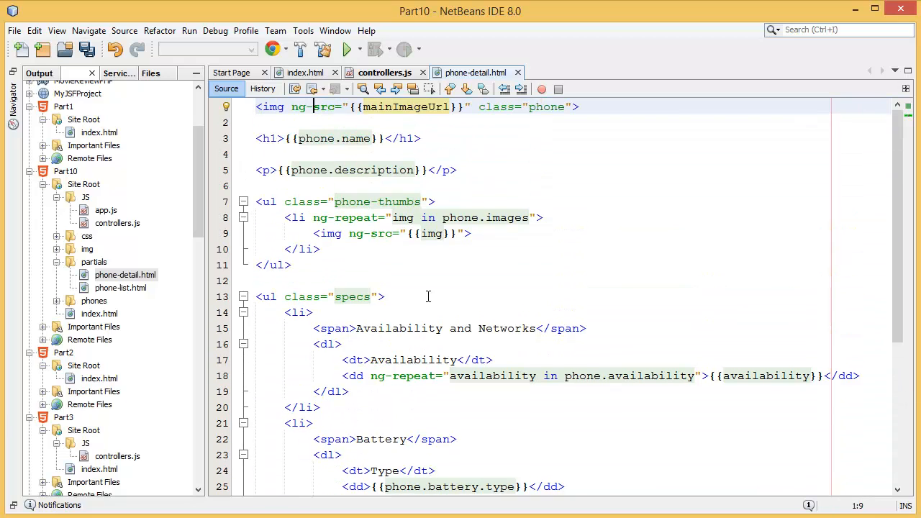
mouse_move(369, 238)
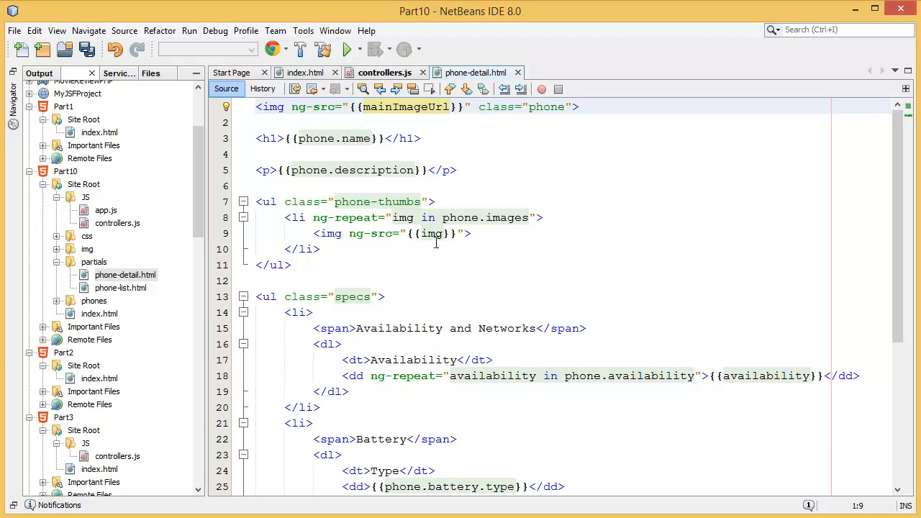
Add ng-click="setImage(img)" to the thumbnail img on line 9 of phone-detail.html.
left_click(466, 233)
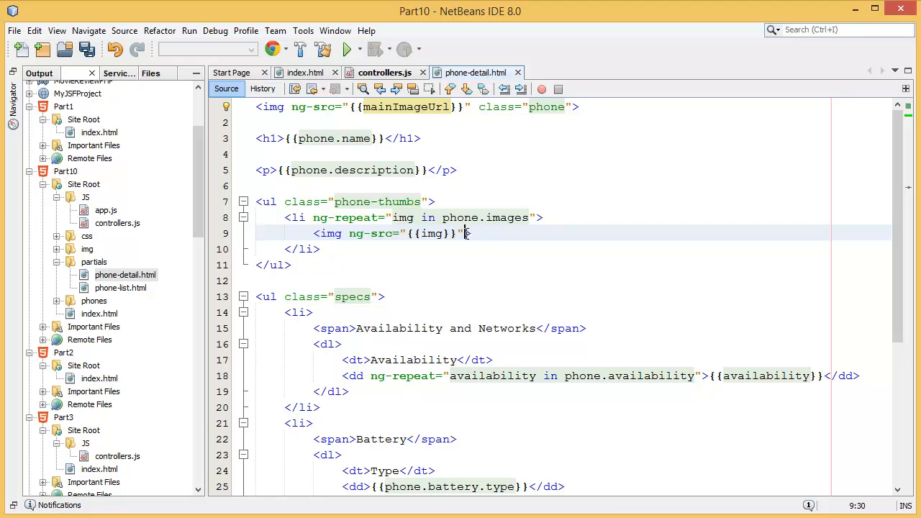
type("ng-click=\"")
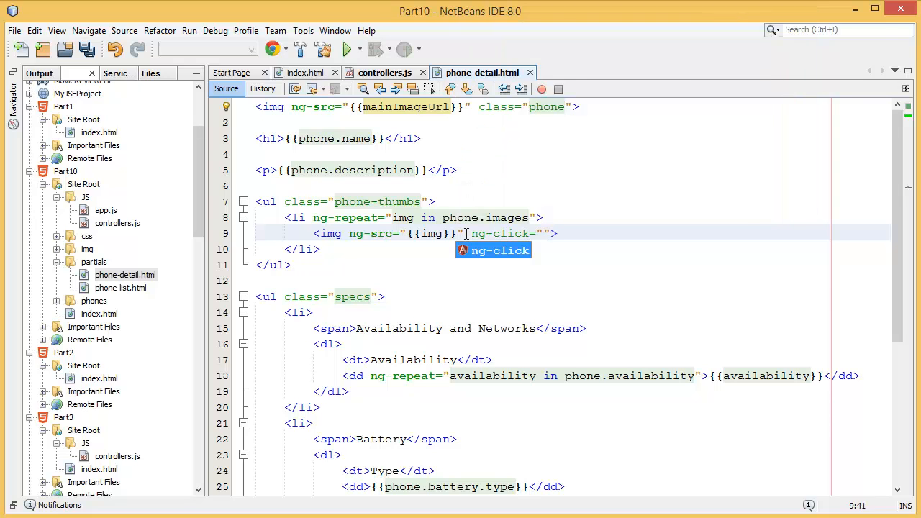
type("setI")
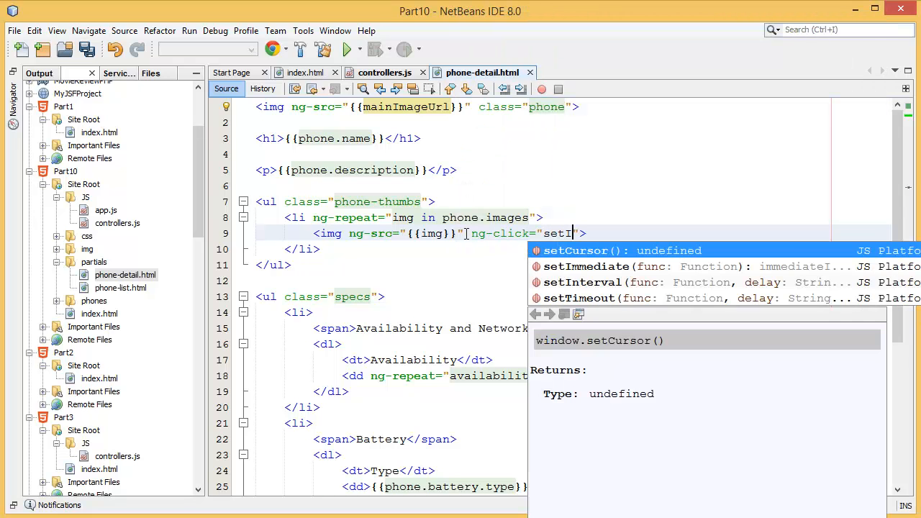
type("mage(")
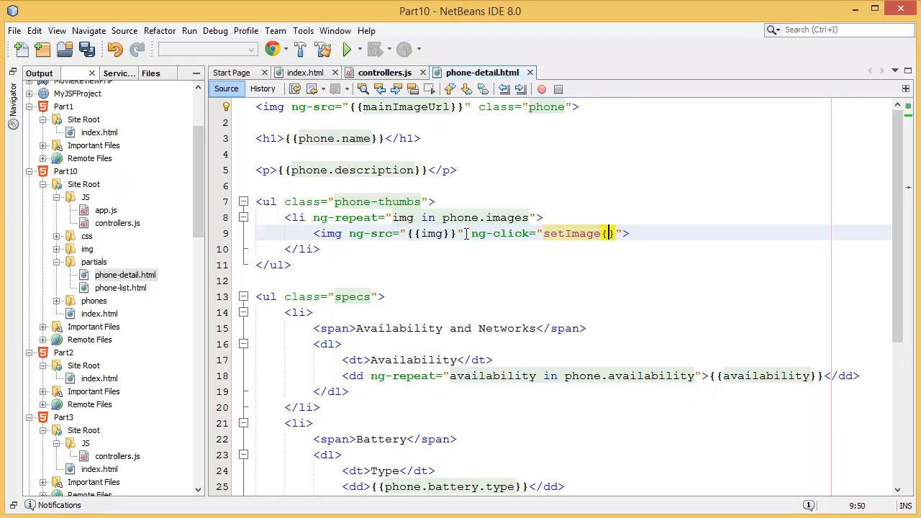
type("img")
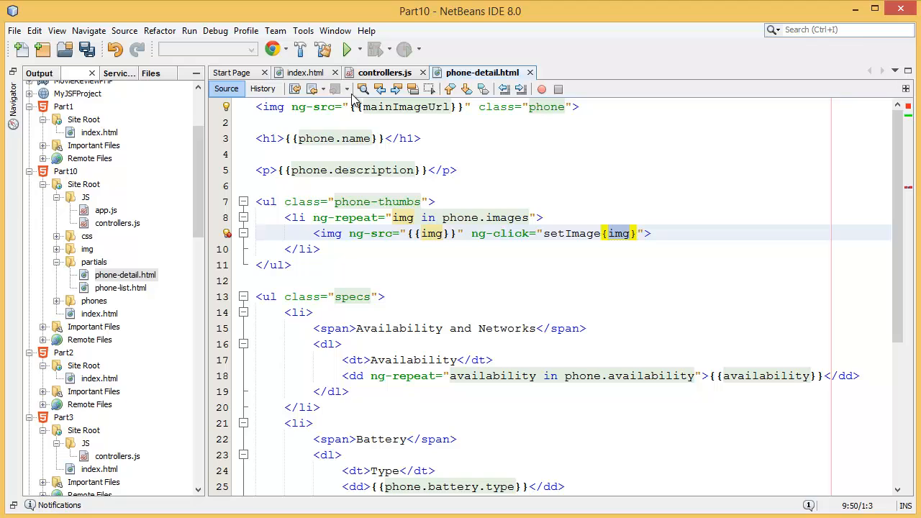
left_click(384, 72)
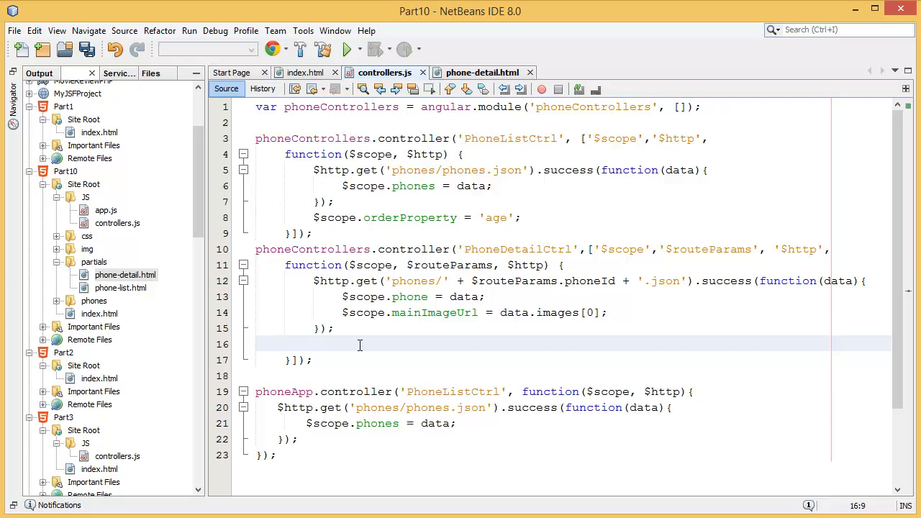
Define $scope.setImage = function(imageUrl) { $scope.mainImageUrl = imageUrl; } in PhoneDetailCtrl.
type("$")
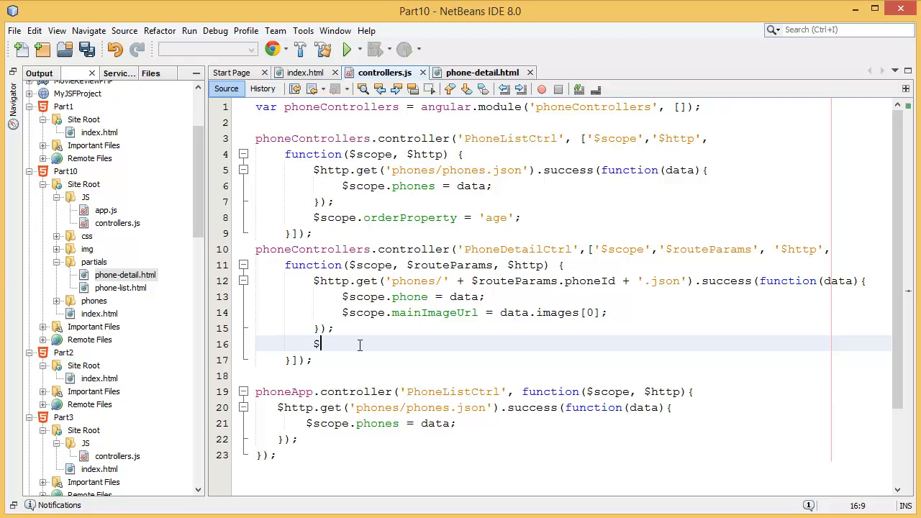
type("scop")
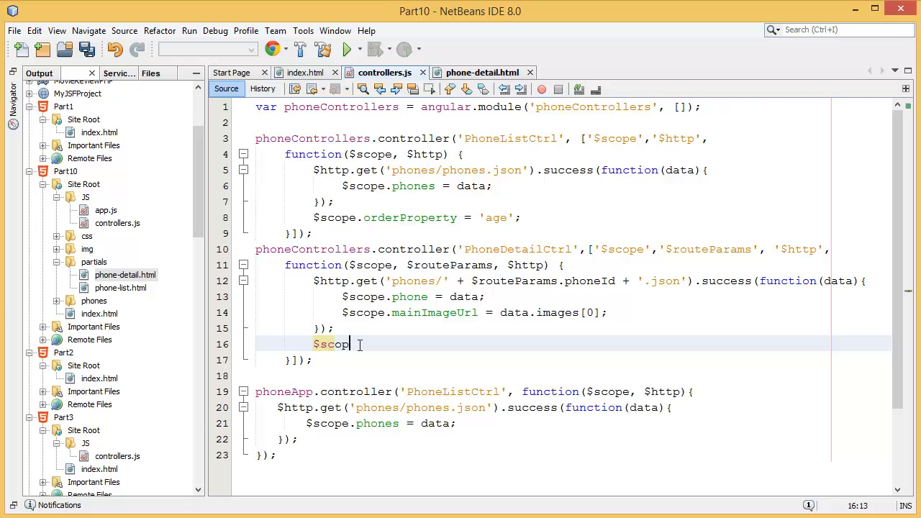
type("e.setImage")
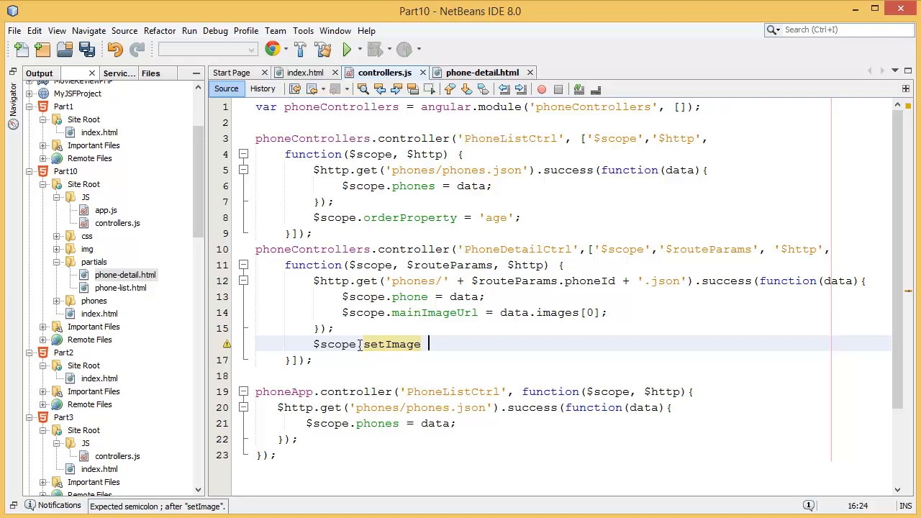
type("= fun")
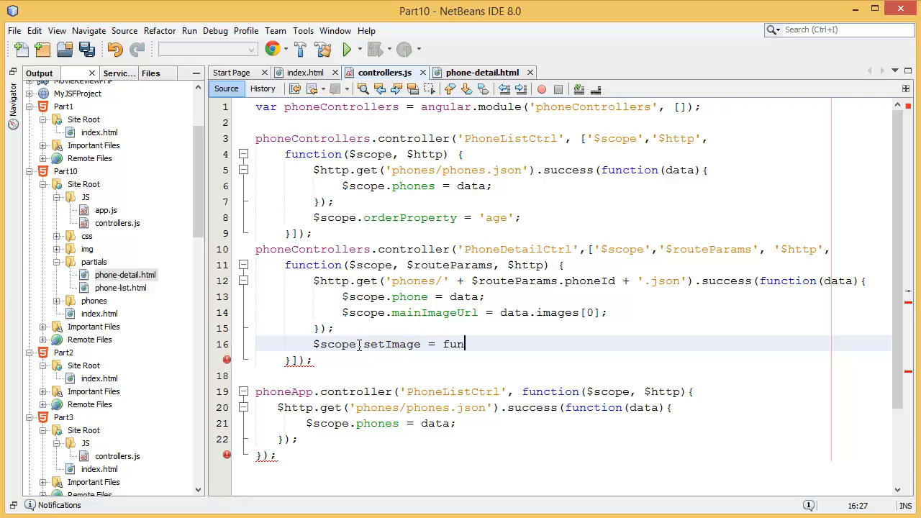
type("ction()")
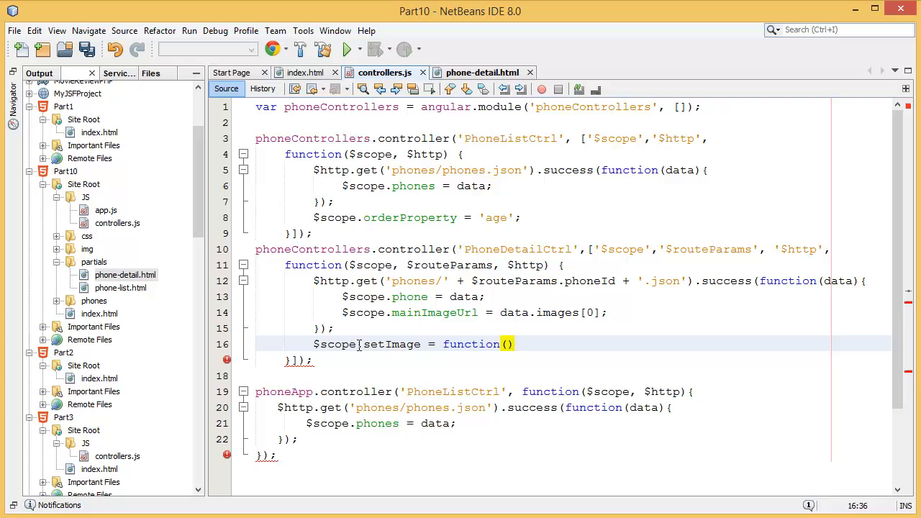
type("imageUrl")
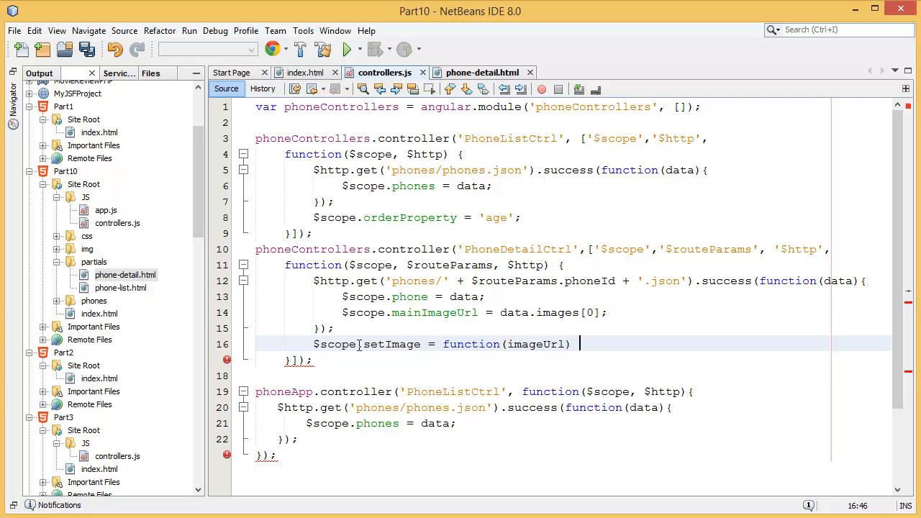
type("{")
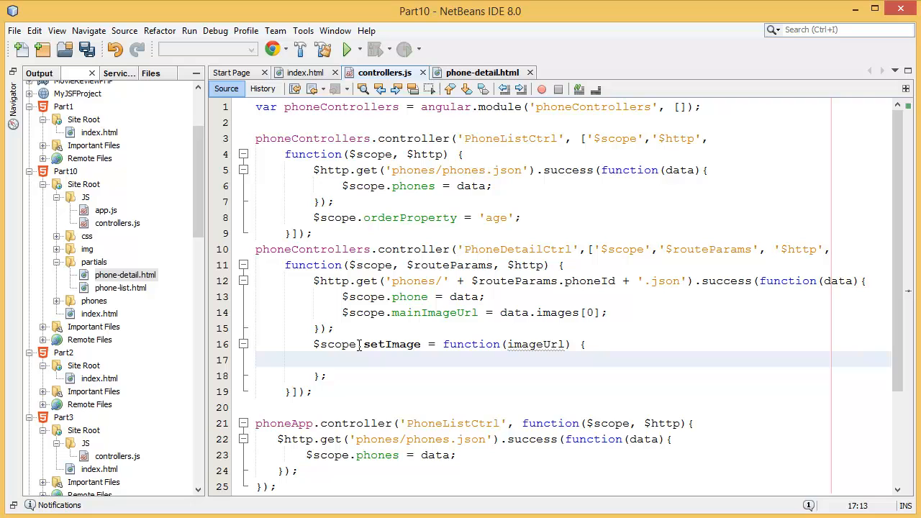
type("$scope.i")
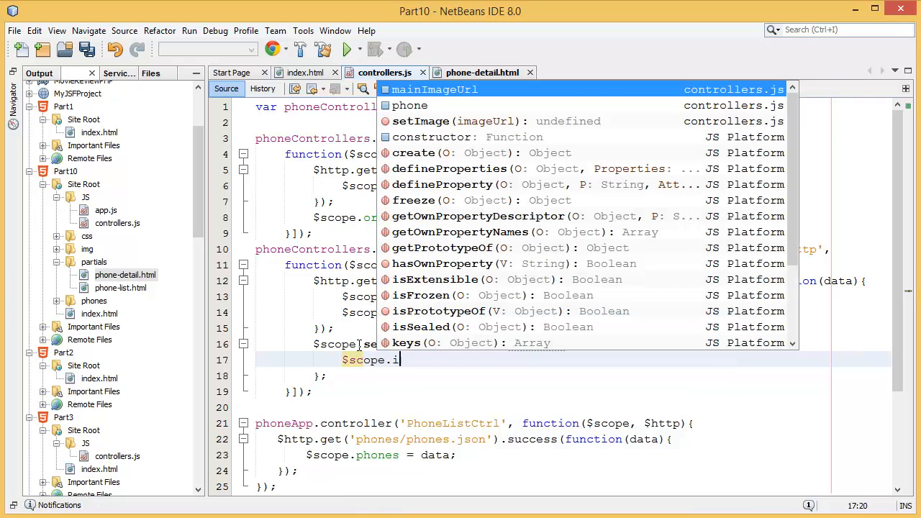
type("mainImageUrl =")
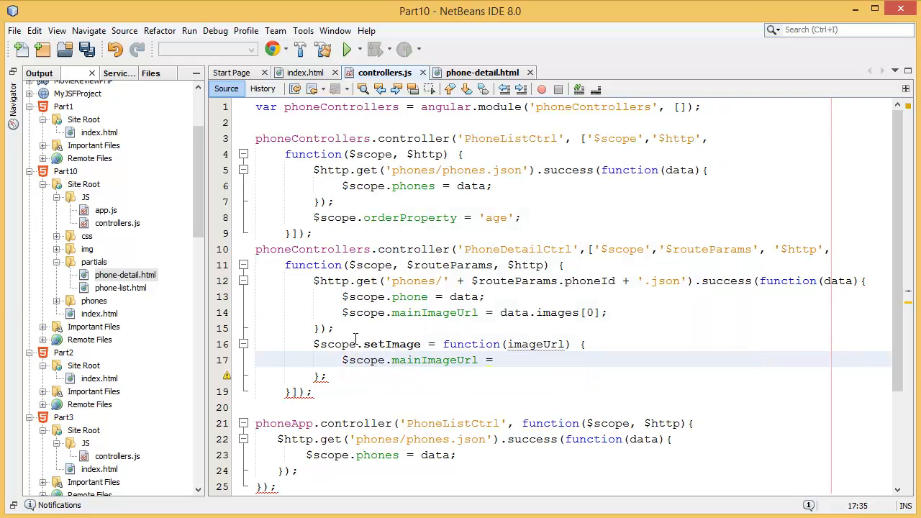
type("ima")
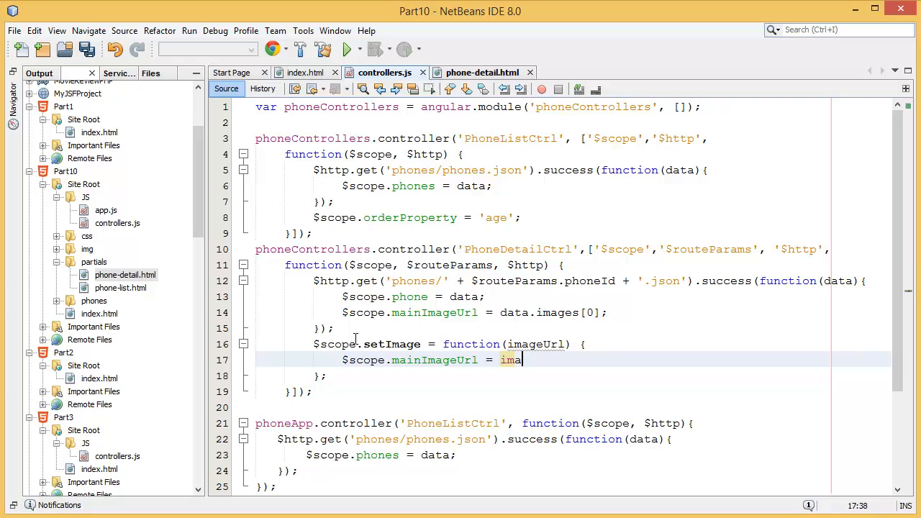
type("geUrl;")
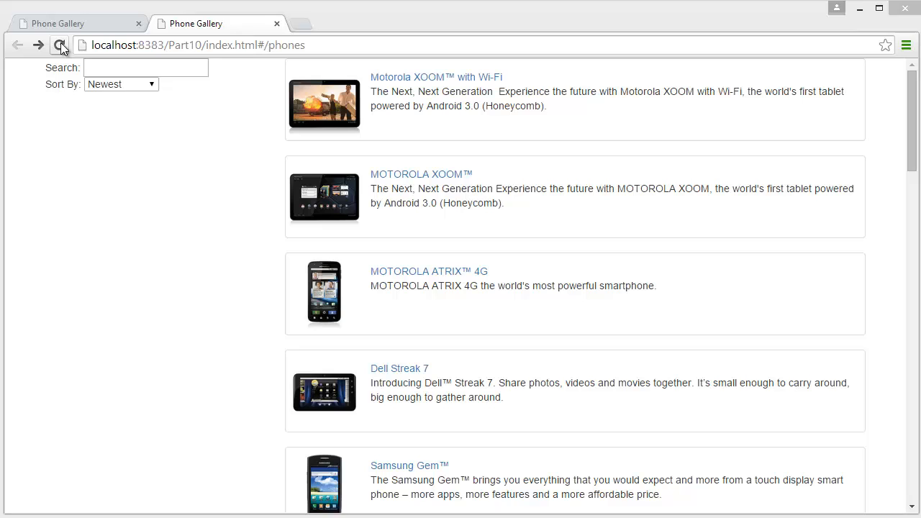
Reload the phone gallery in Chrome so it picks up the new code.
left_click(436, 77)
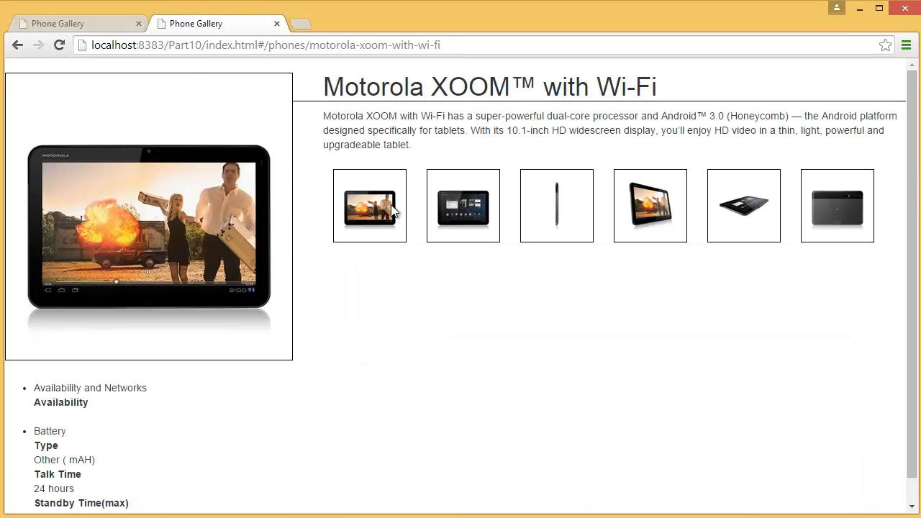
mouse_move(722, 223)
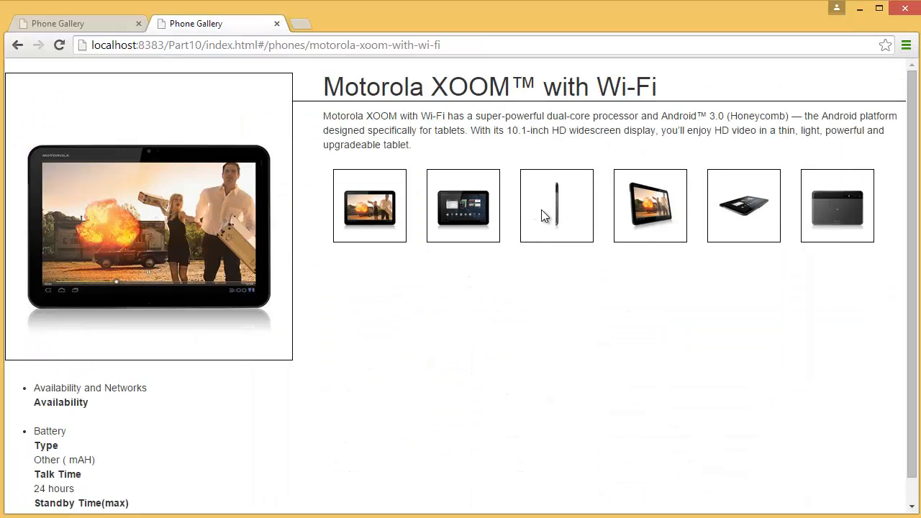
mouse_move(612, 298)
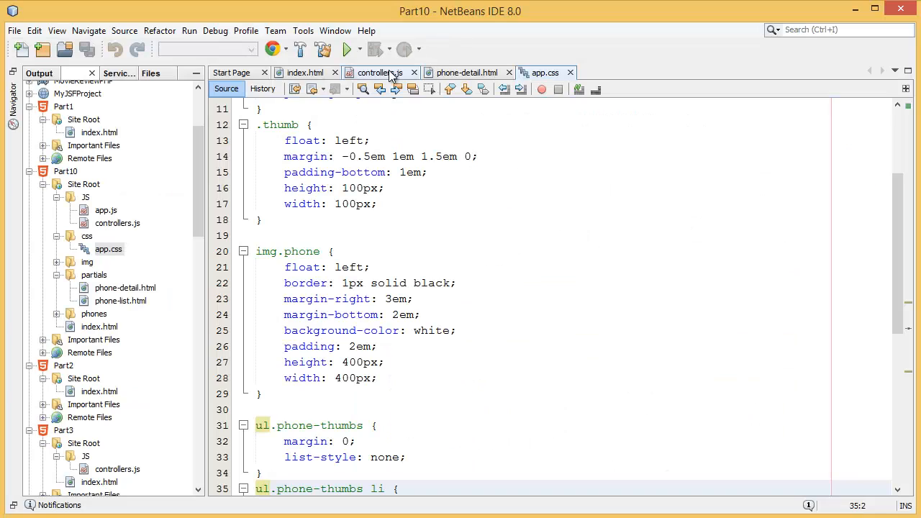
Review index.html and phone-detail.html, then add cursor: pointer to the ul.phone-thumbs li img rule.
left_click(303, 72)
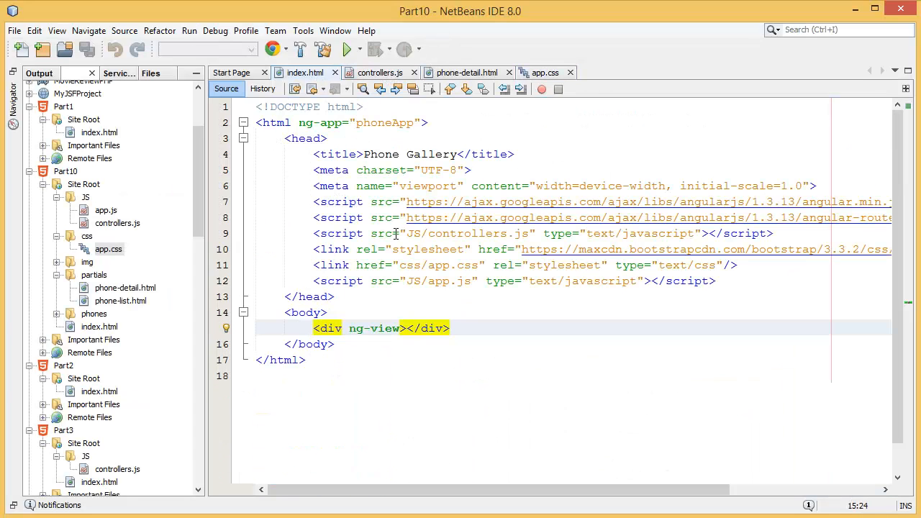
left_click(464, 72)
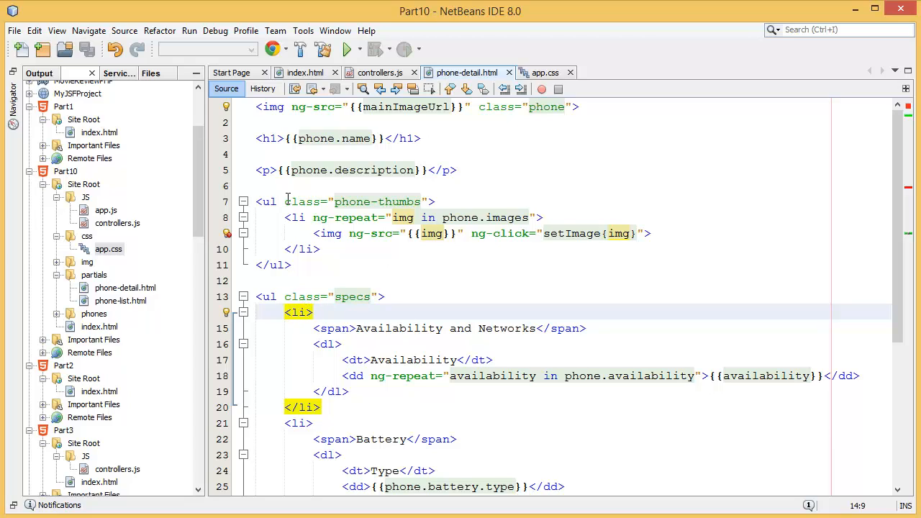
mouse_move(401, 218)
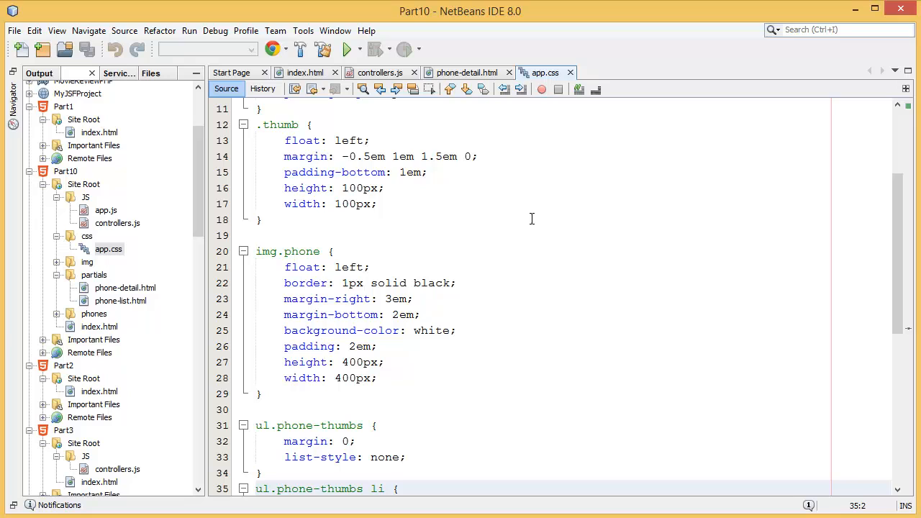
scroll("down", 3)
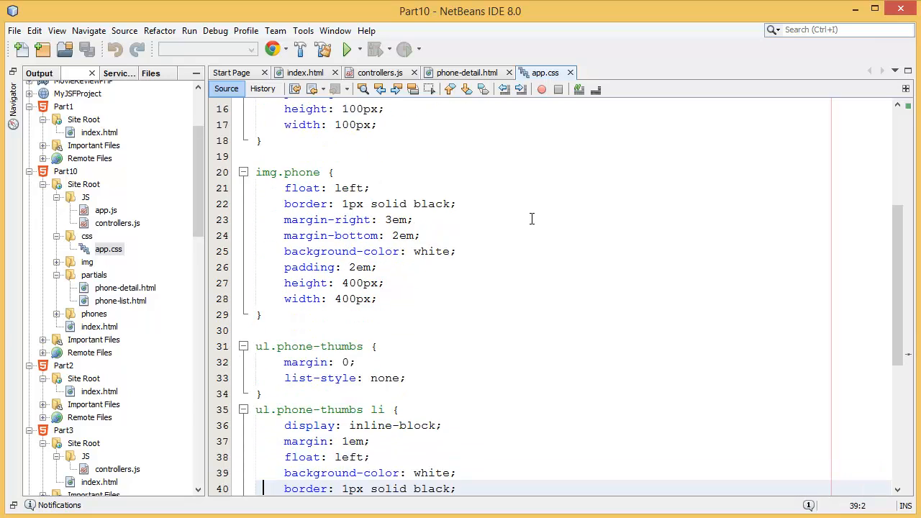
scroll("down", 3)
type("padding: 1em;")
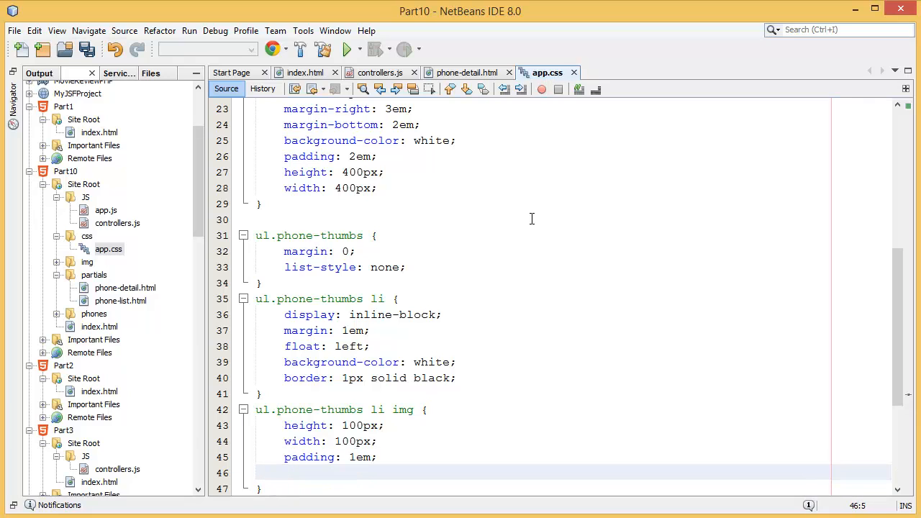
type("cur")
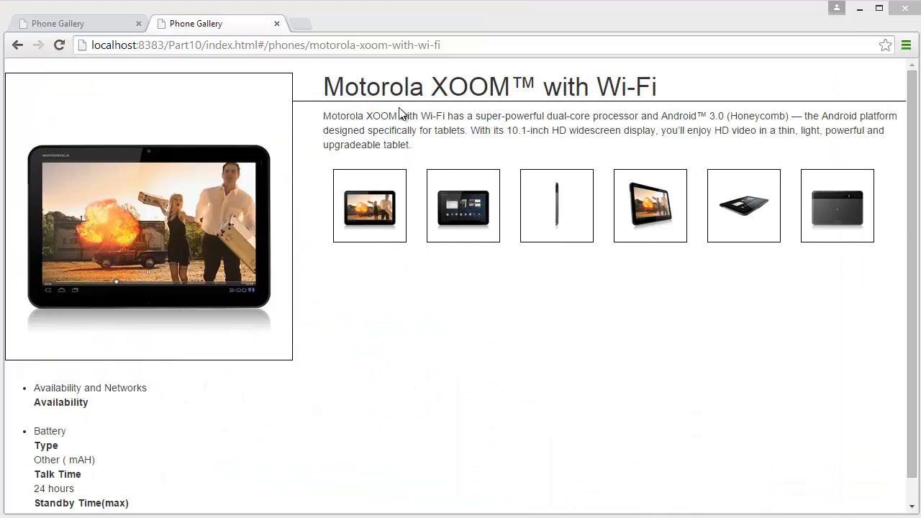
left_click(369, 205)
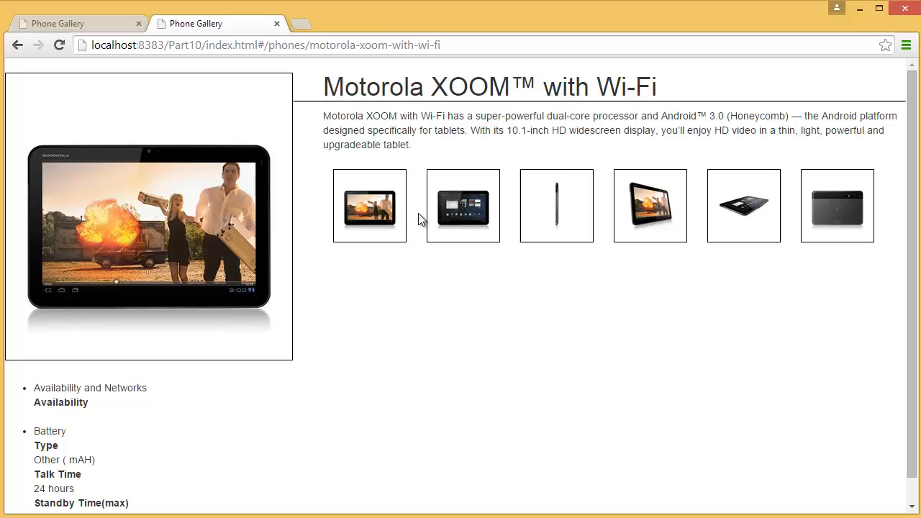
mouse_move(568, 220)
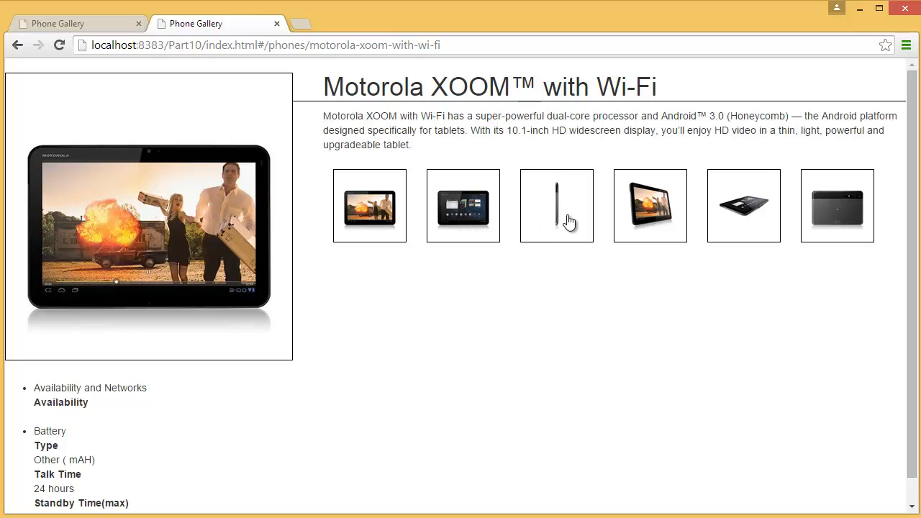
mouse_move(835, 207)
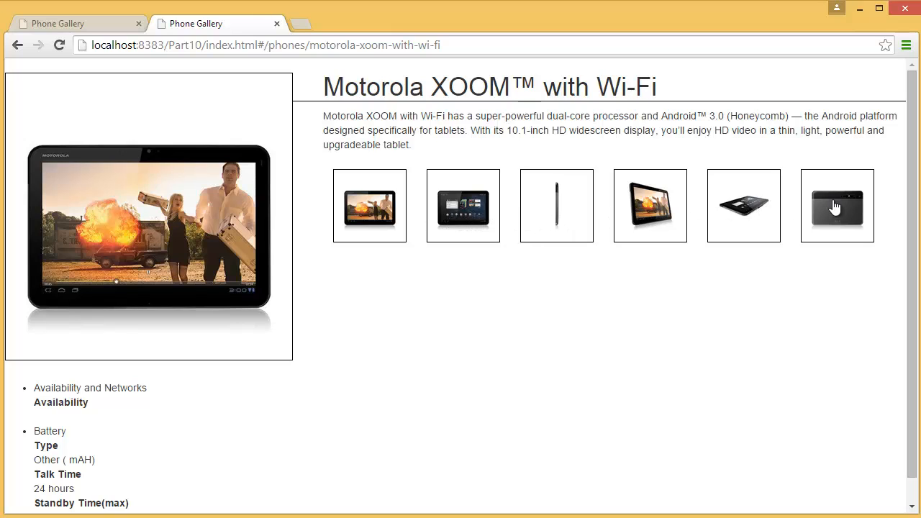
mouse_move(528, 303)
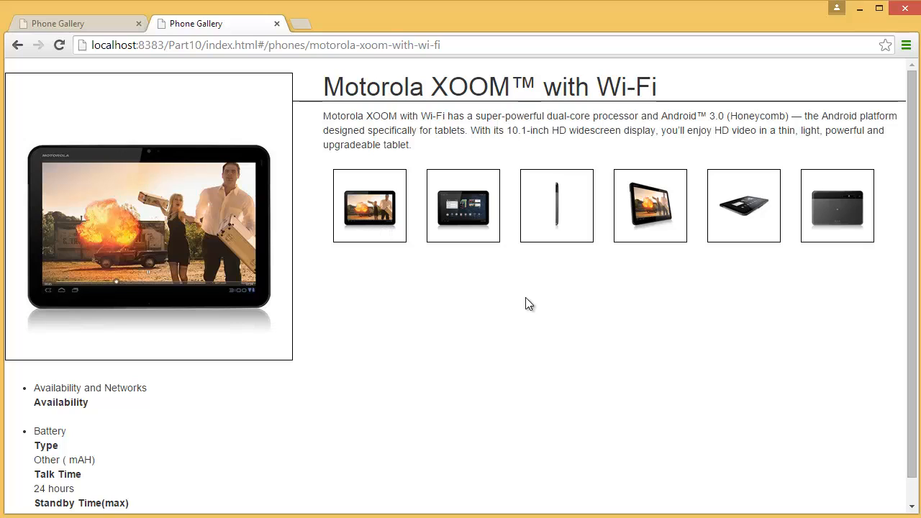
mouse_move(662, 500)
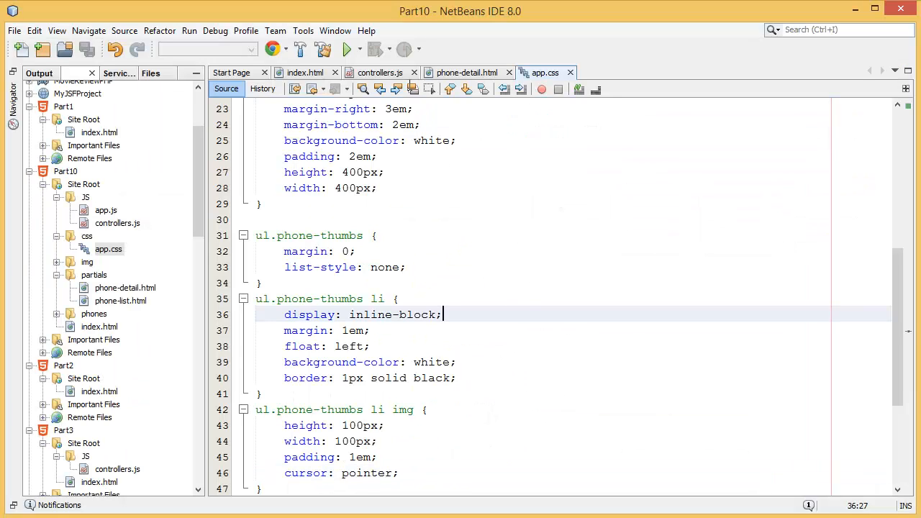
mouse_move(467, 314)
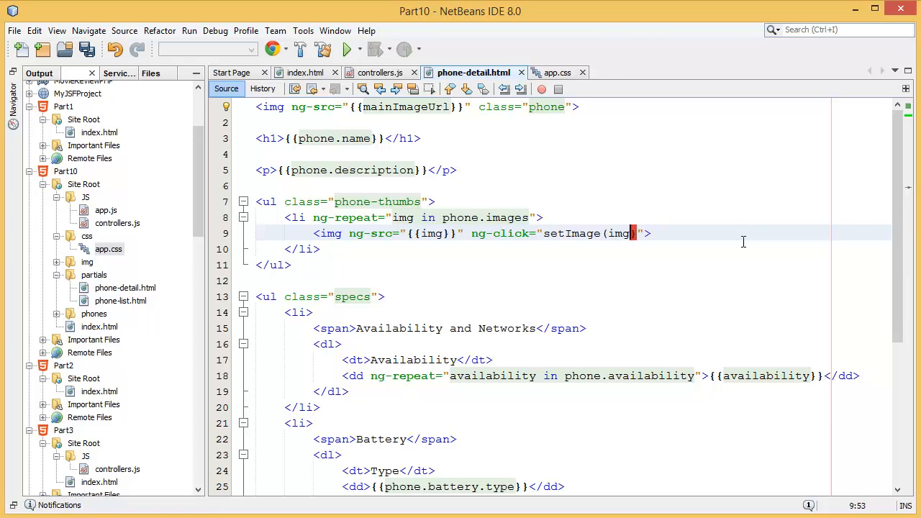
Add the missing closing parenthesis so the ng-click attribute reads setImage(img).
type(")")
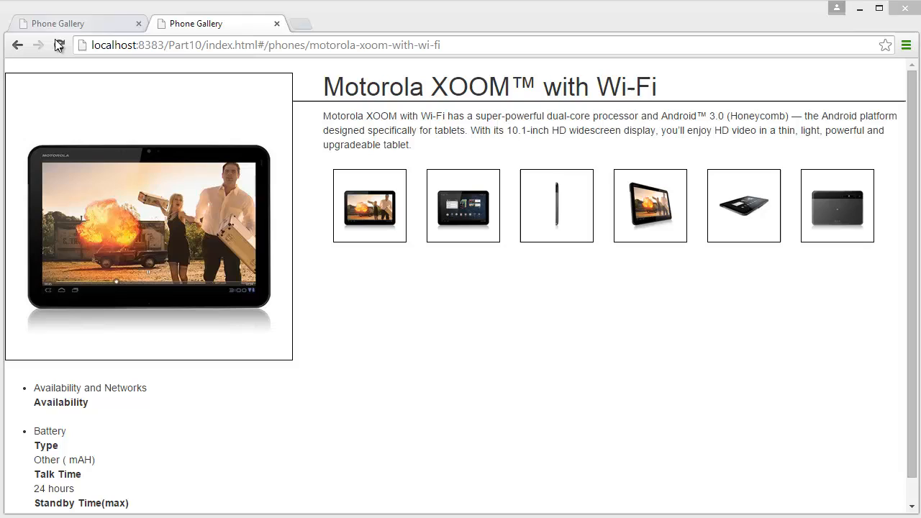
Cycle the XOOM main image through front, side, angled and back views via its thumbnails.
left_click(463, 205)
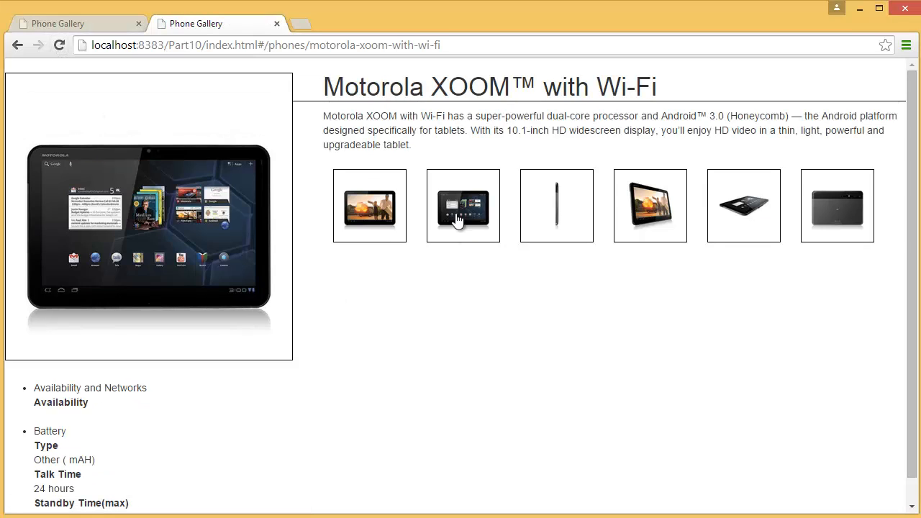
left_click(556, 205)
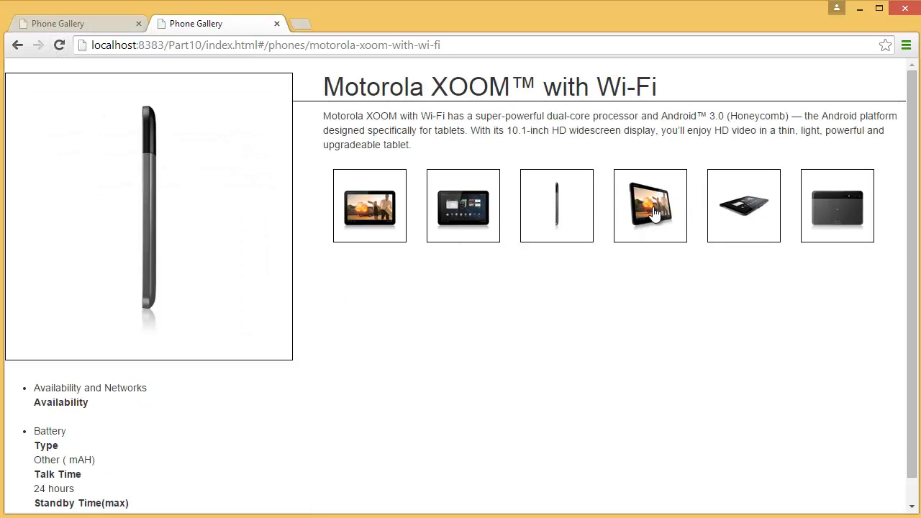
left_click(837, 205)
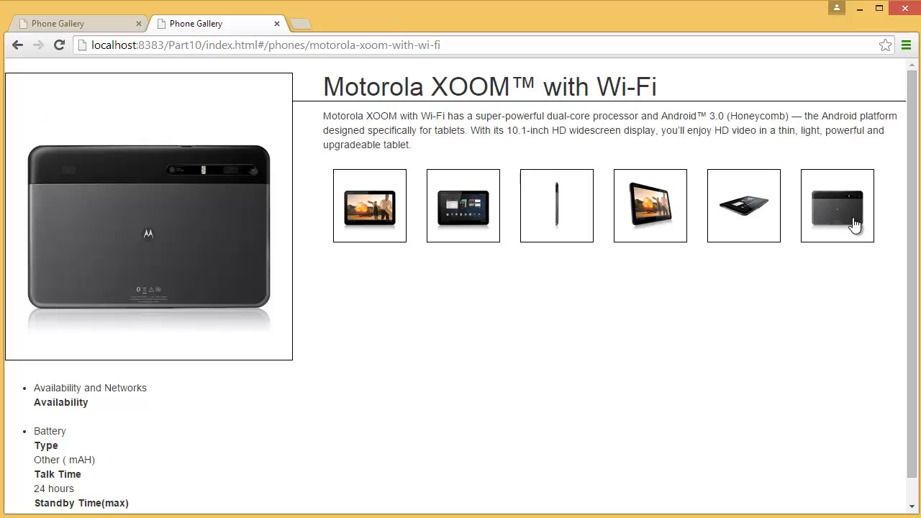
left_click(463, 205)
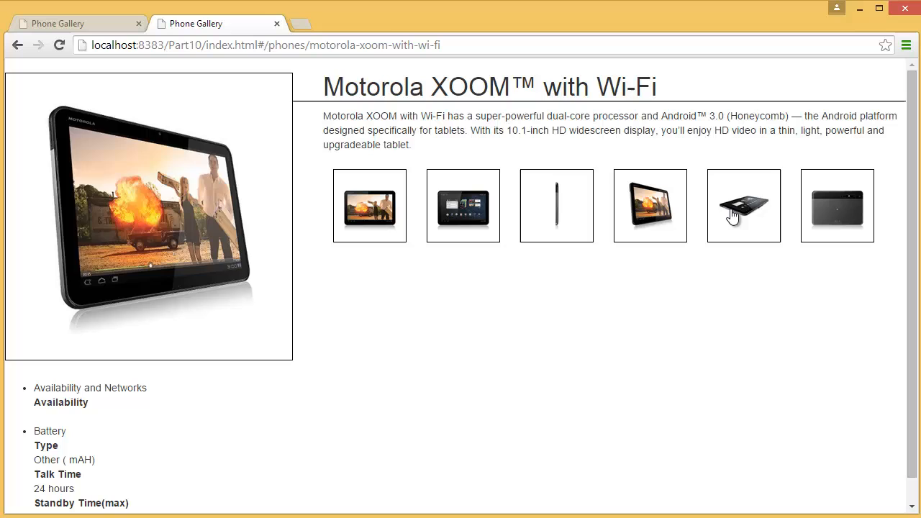
left_click(369, 205)
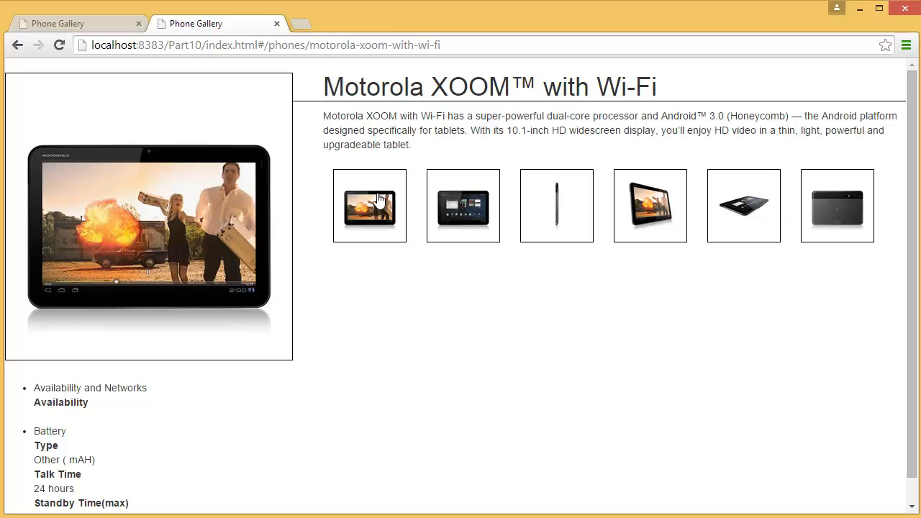
left_click(557, 205)
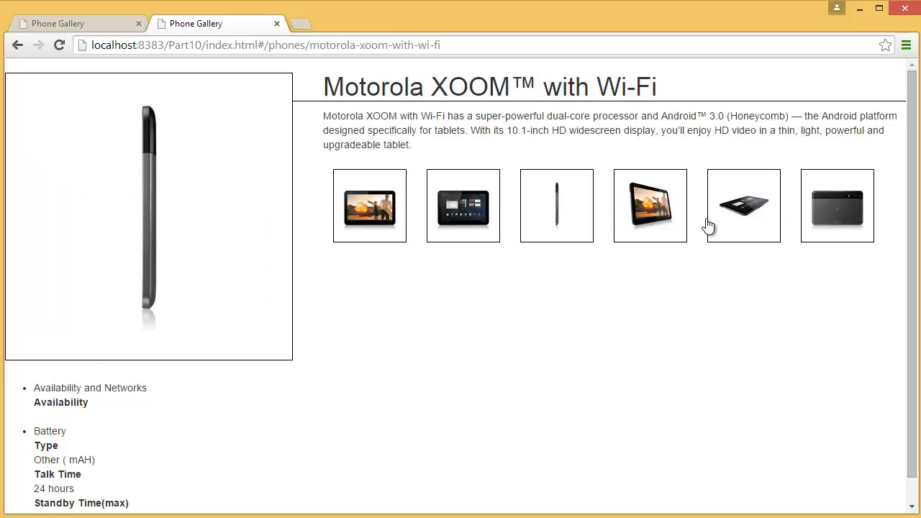
left_click(463, 205)
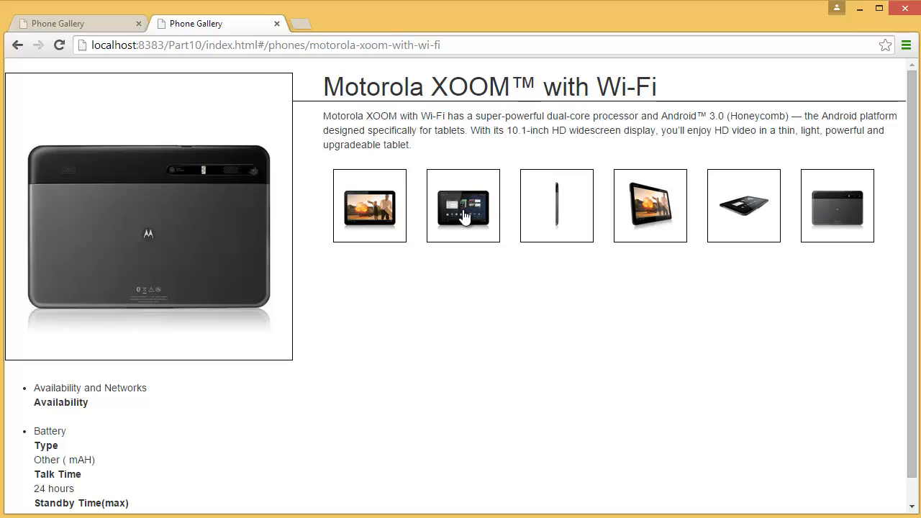